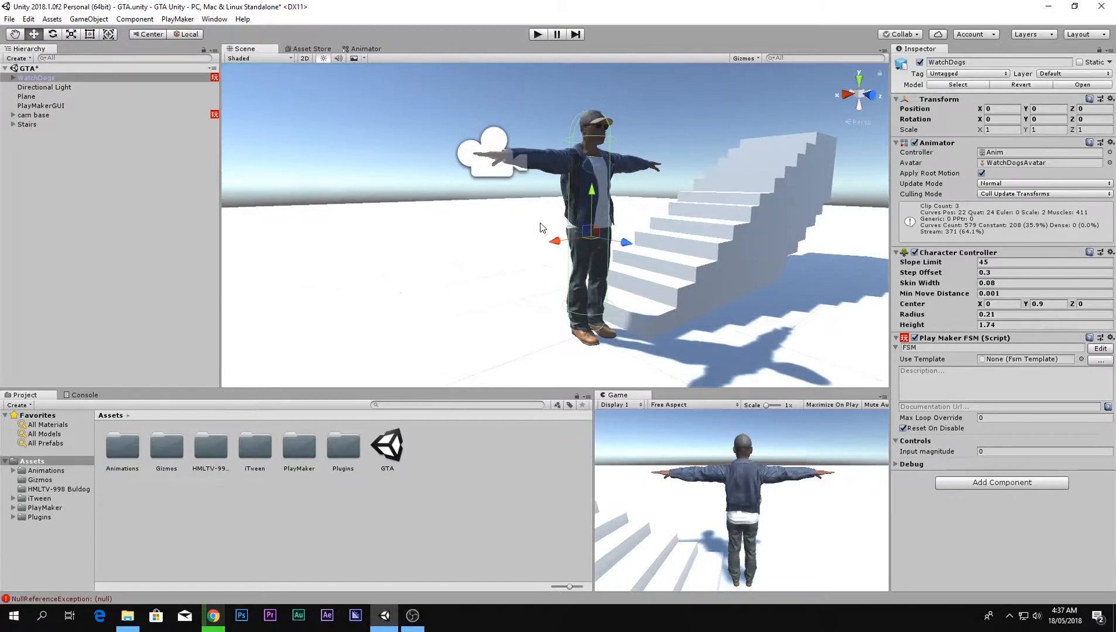
- Place RunFwdLoop beside WalkFwdLoop in the Animator graph and select the walk-to-run transition
{"action": "left_click", "coordinate": [365, 48]}
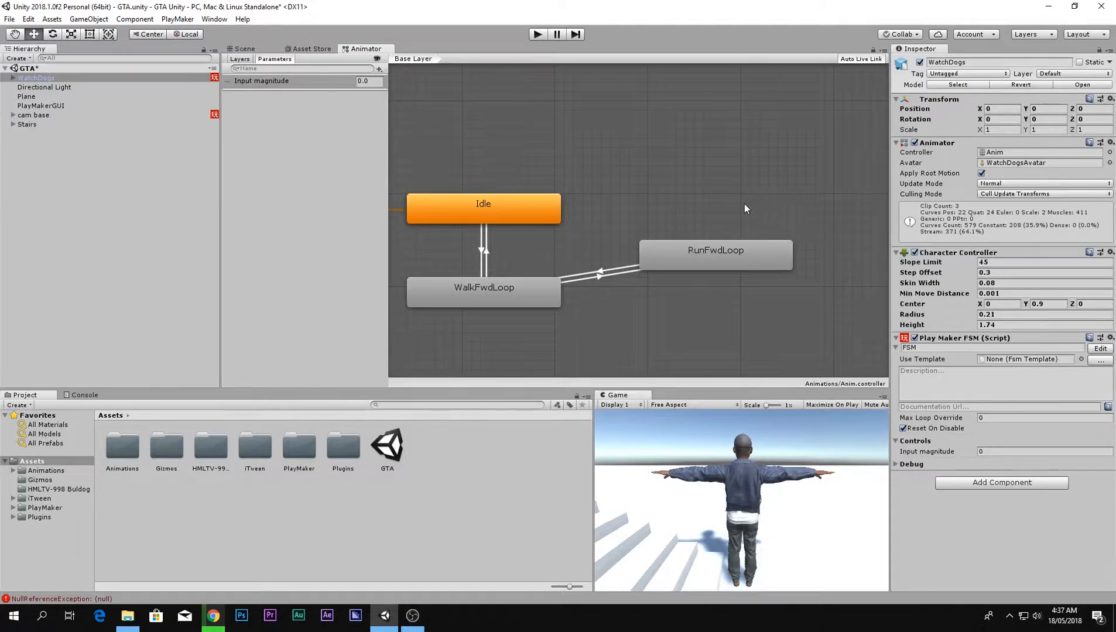
{"action": "left_click", "coordinate": [714, 255]}
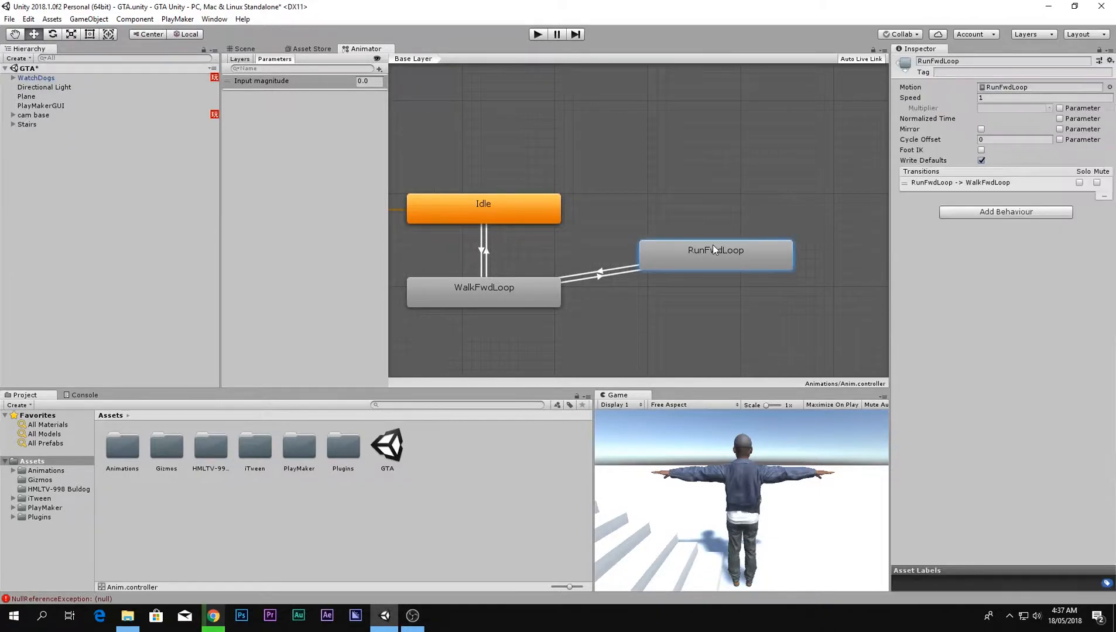
{"action": "left_click", "coordinate": [599, 275]}
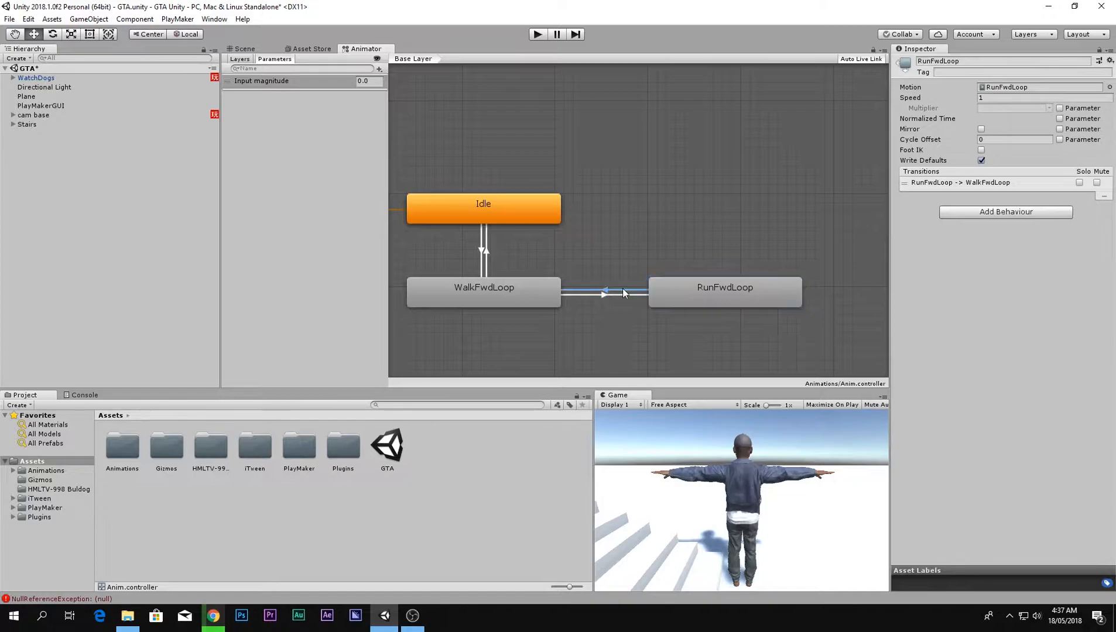
{"action": "left_click", "coordinate": [623, 292]}
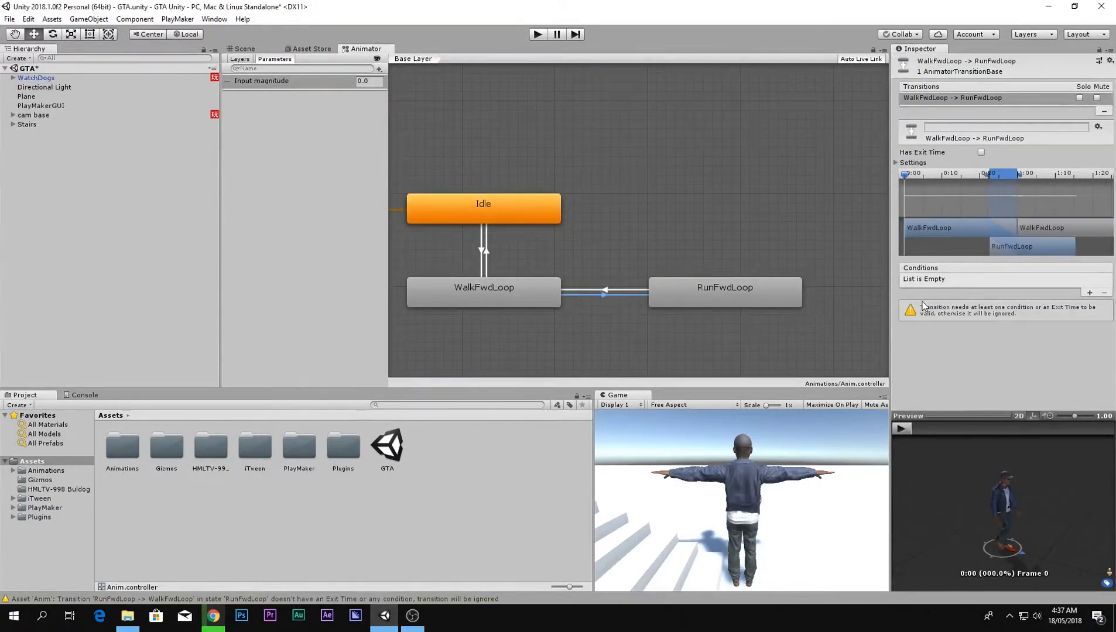
- Add a Bool animator parameter named Run, left unticked
{"action": "left_click", "coordinate": [602, 291]}
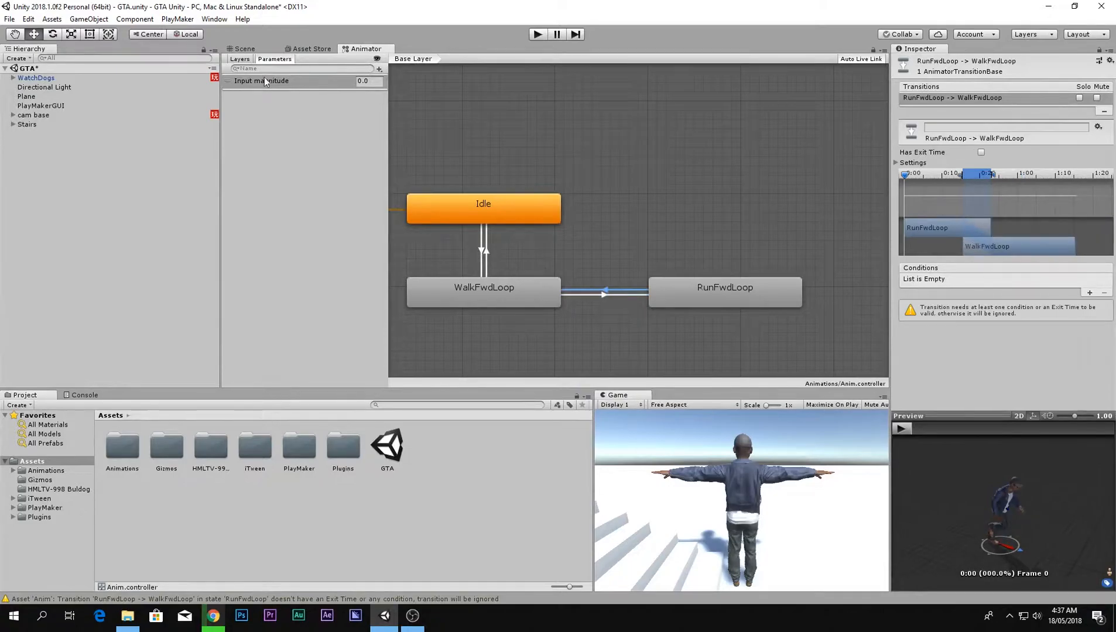
{"action": "left_click", "coordinate": [378, 68]}
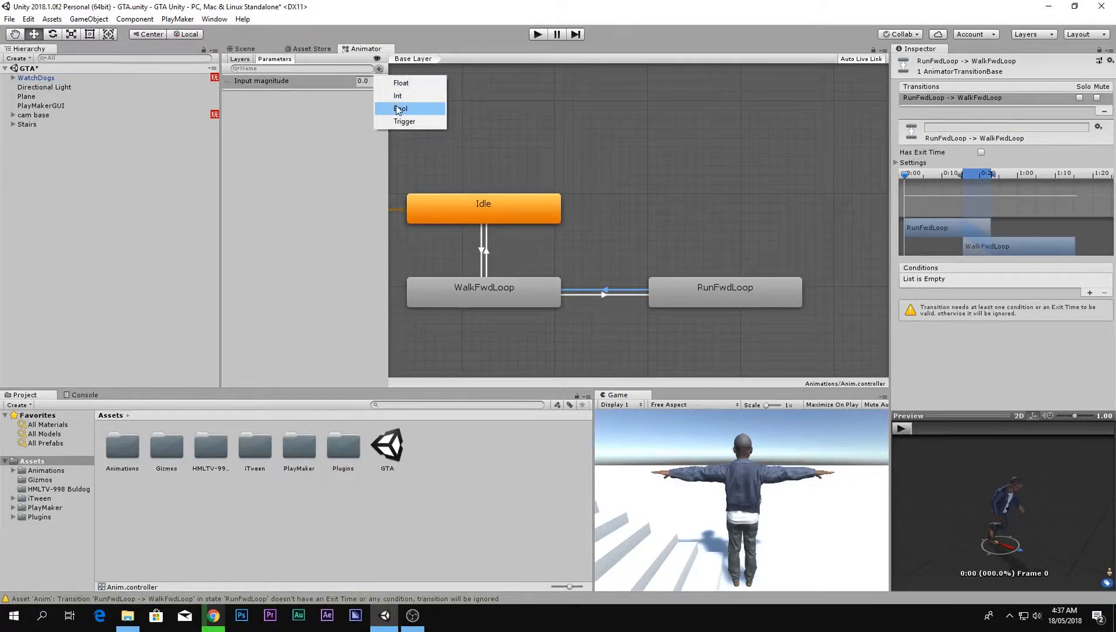
{"action": "left_click", "coordinate": [401, 108]}
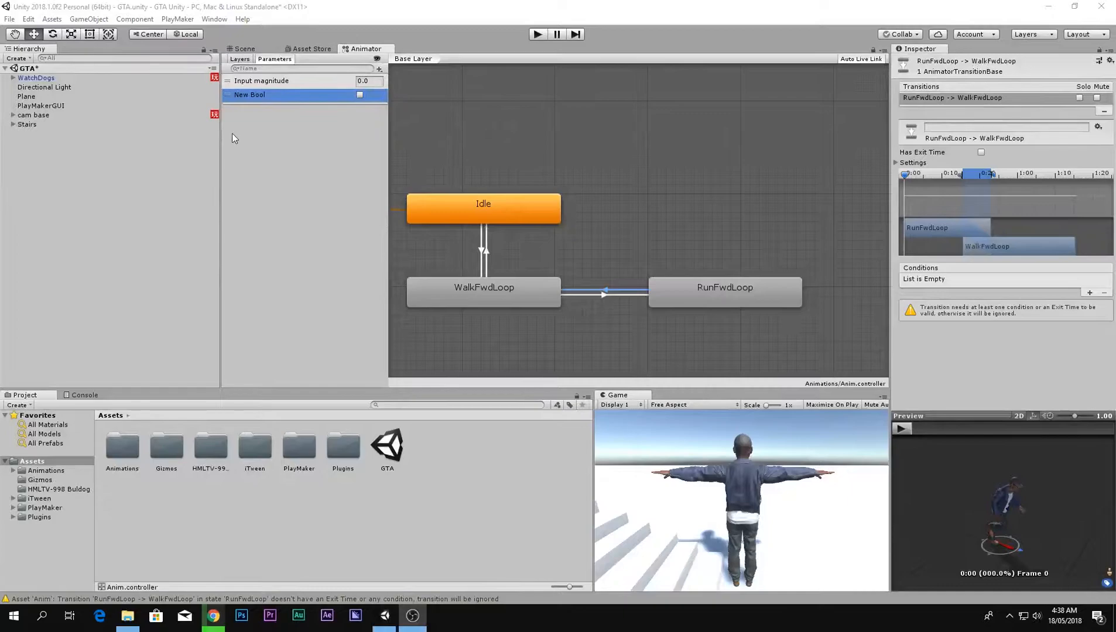
{"action": "double_click", "coordinate": [249, 96]}
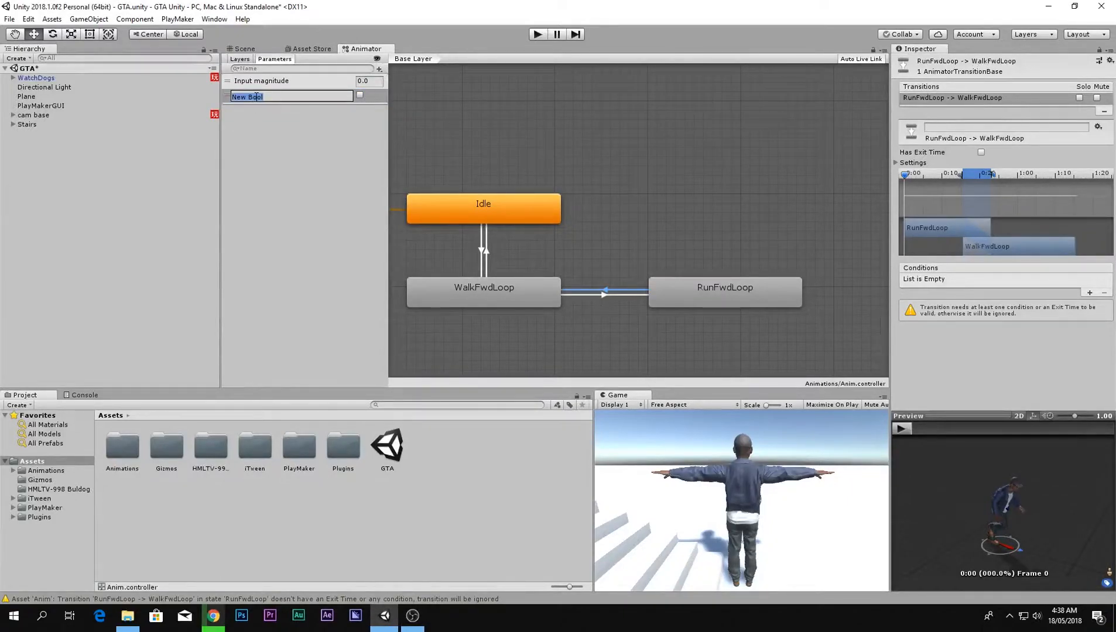
{"action": "type", "text": "Run"}
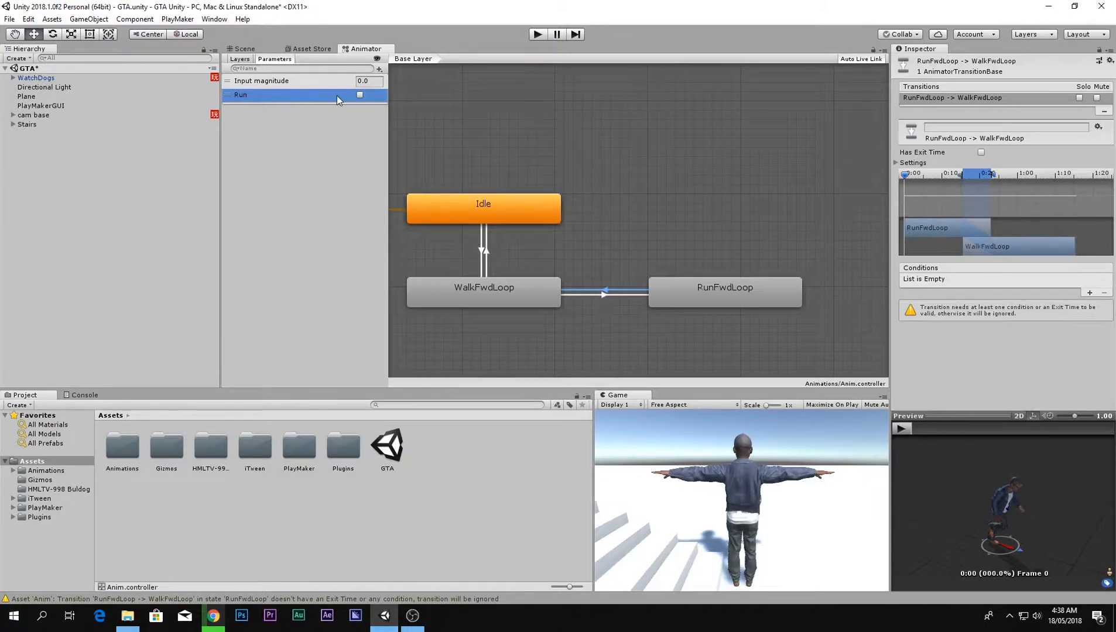
{"action": "mouse_move", "coordinate": [360, 104]}
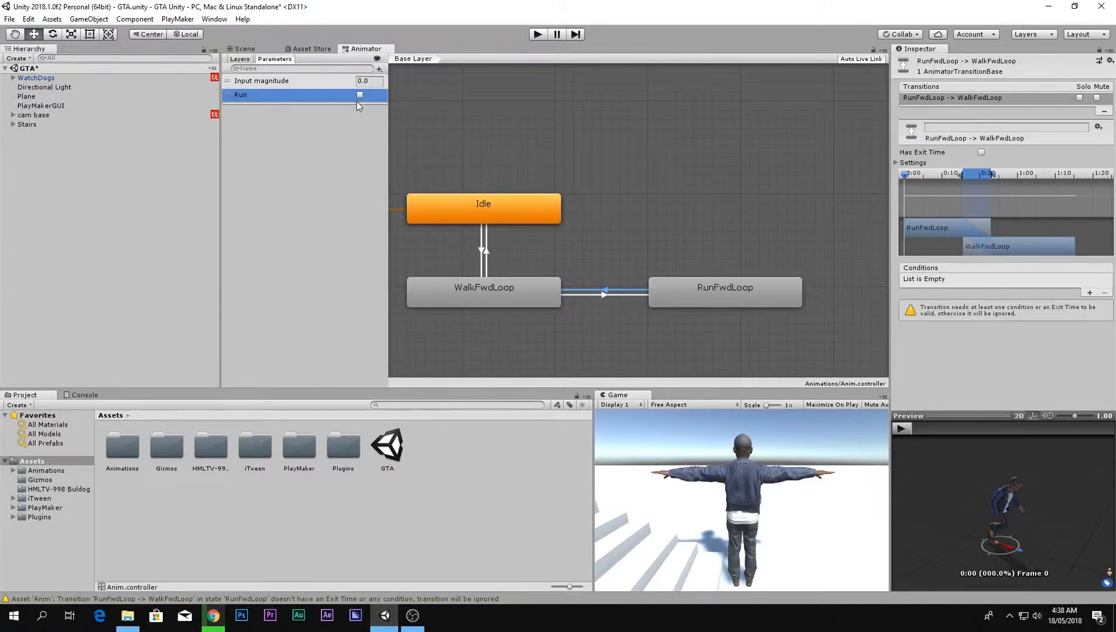
{"action": "left_click", "coordinate": [359, 94]}
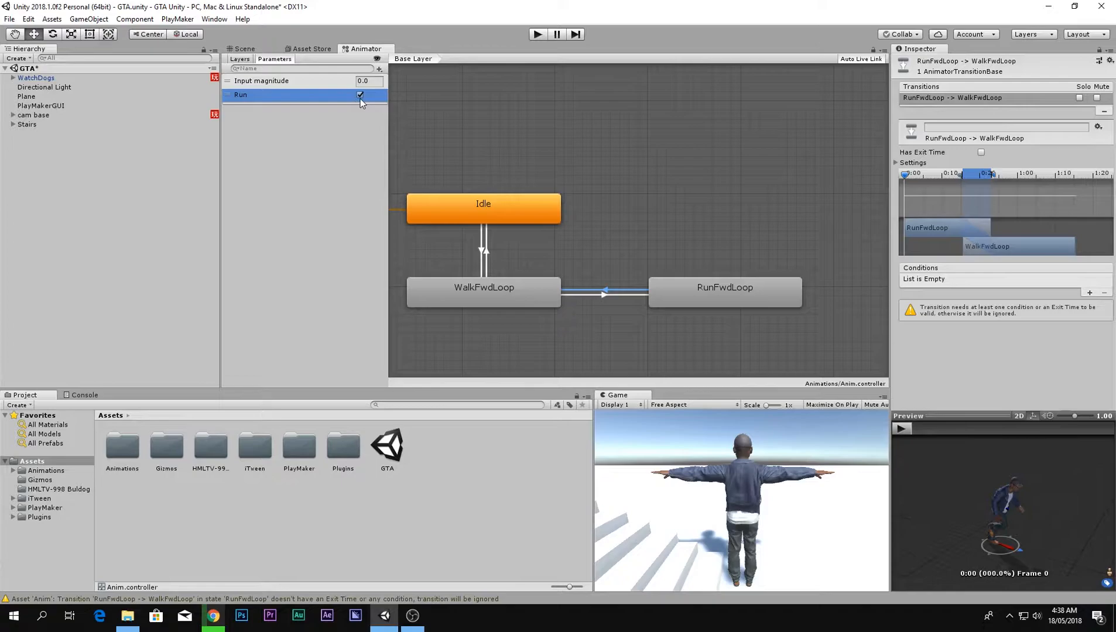
{"action": "left_click", "coordinate": [359, 95]}
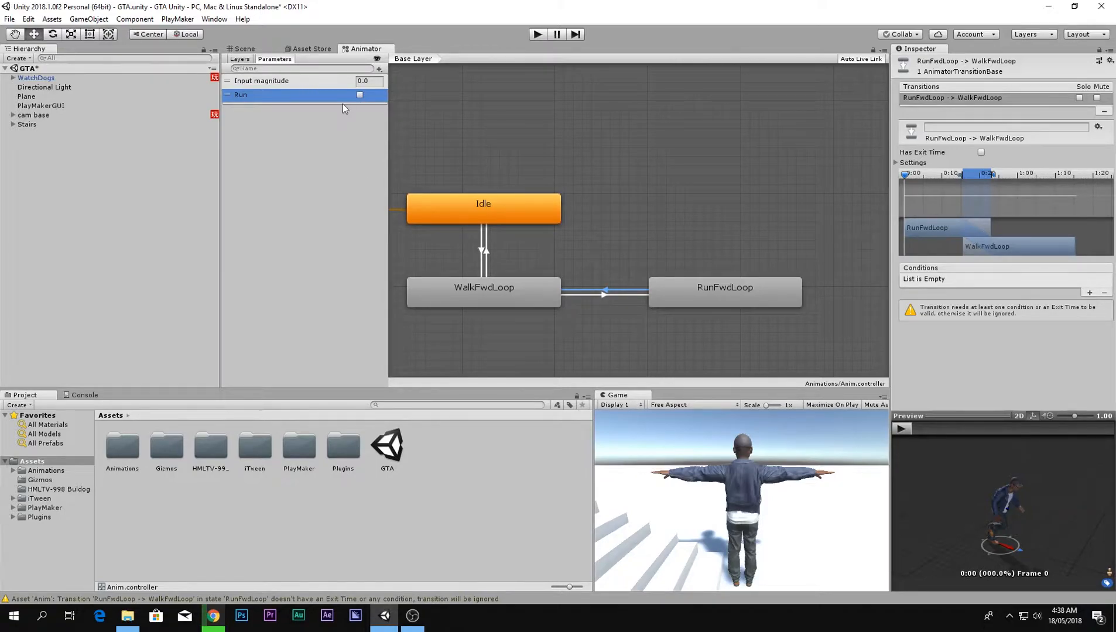
- Make the RunFwdLoop-to-WalkFwdLoop transition require Run to be false
{"action": "left_click", "coordinate": [1088, 292]}
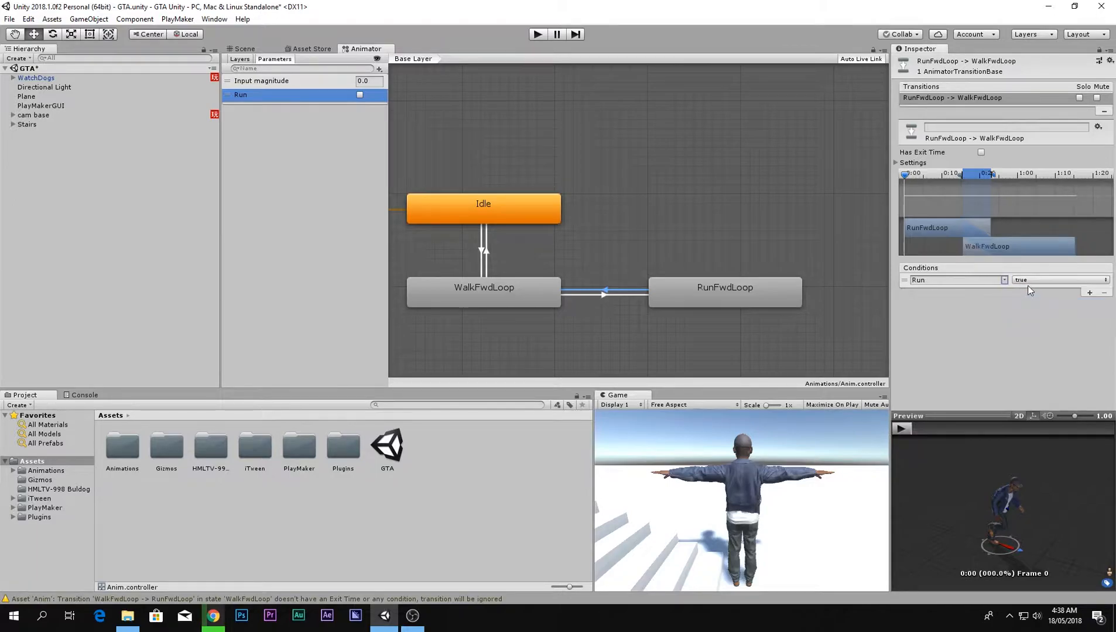
{"action": "left_click", "coordinate": [1057, 278]}
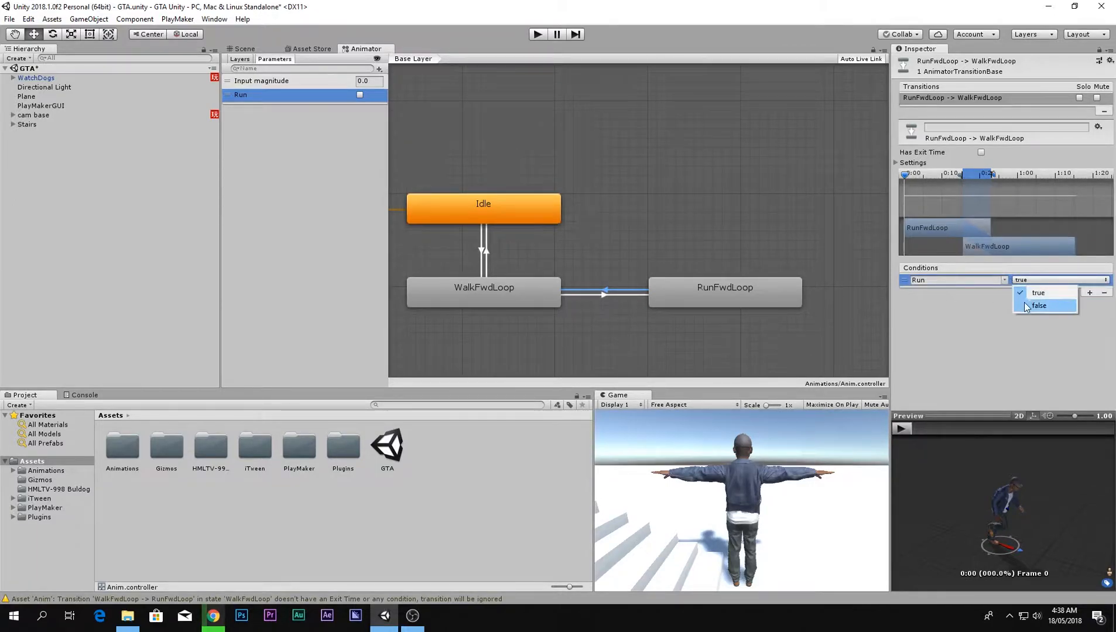
{"action": "left_click", "coordinate": [1039, 306]}
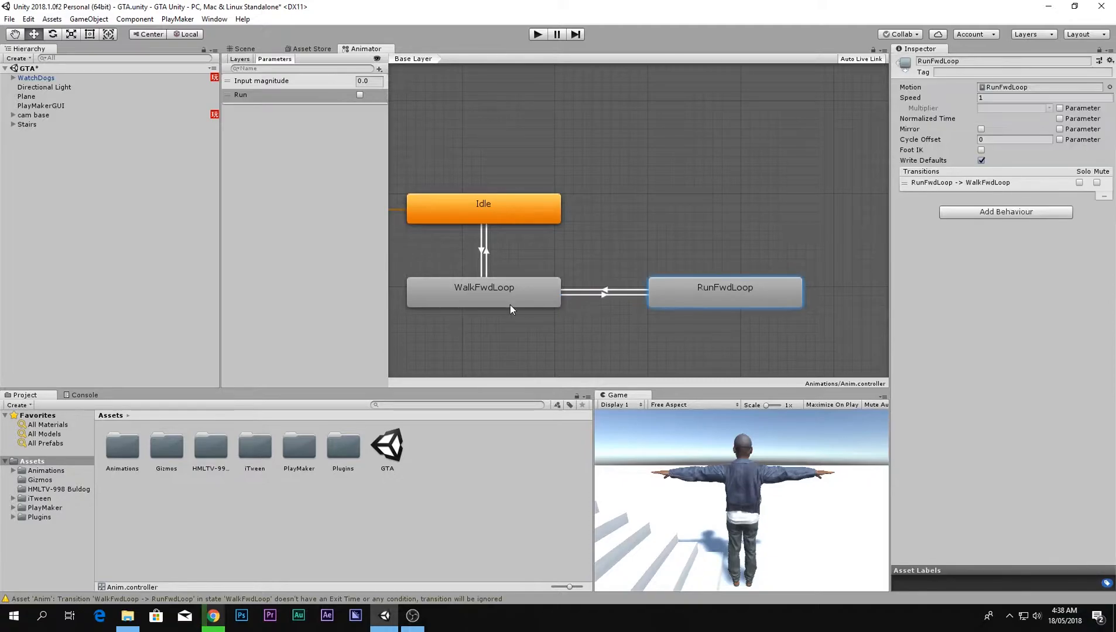
- Play the game, toggle Run on to see the running animation, then stop playing
{"action": "left_click", "coordinate": [603, 291]}
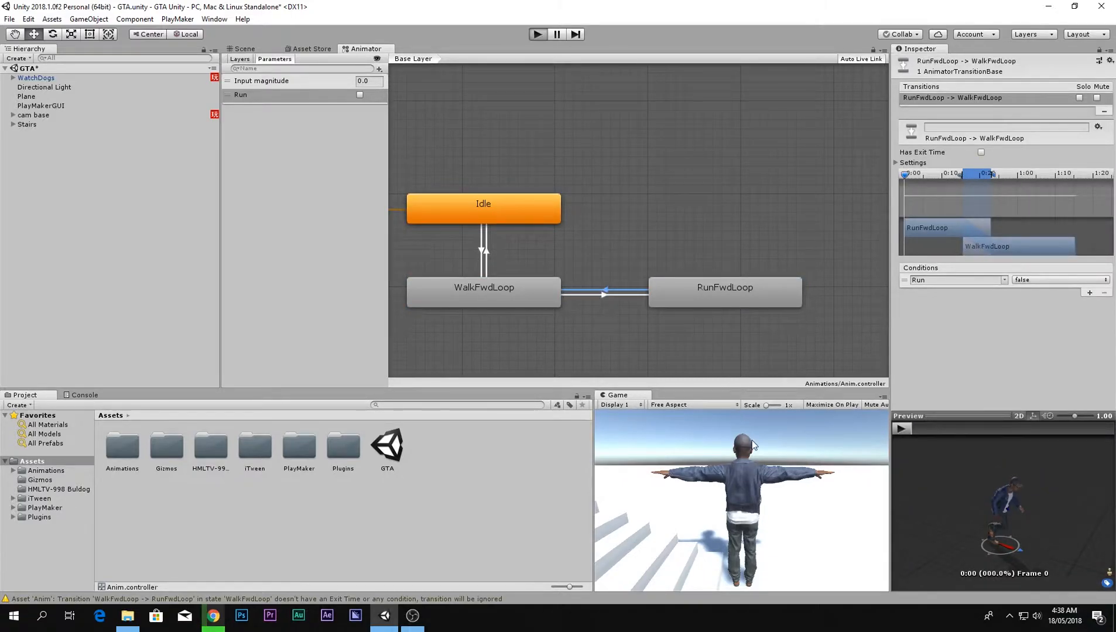
{"action": "mouse_move", "coordinate": [520, 440]}
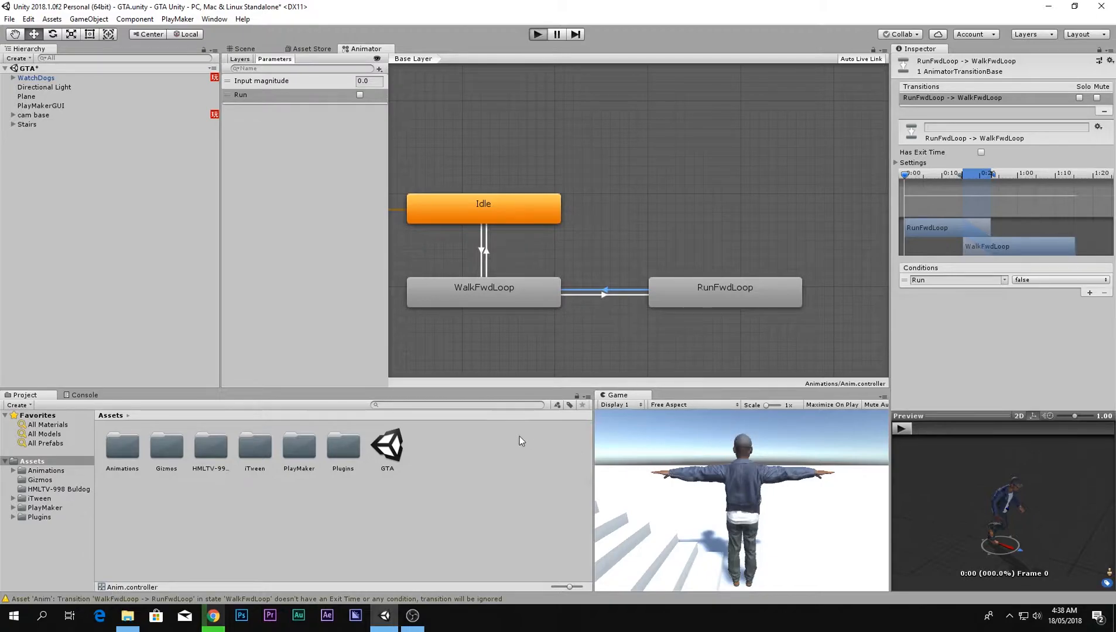
{"action": "left_click", "coordinate": [537, 34]}
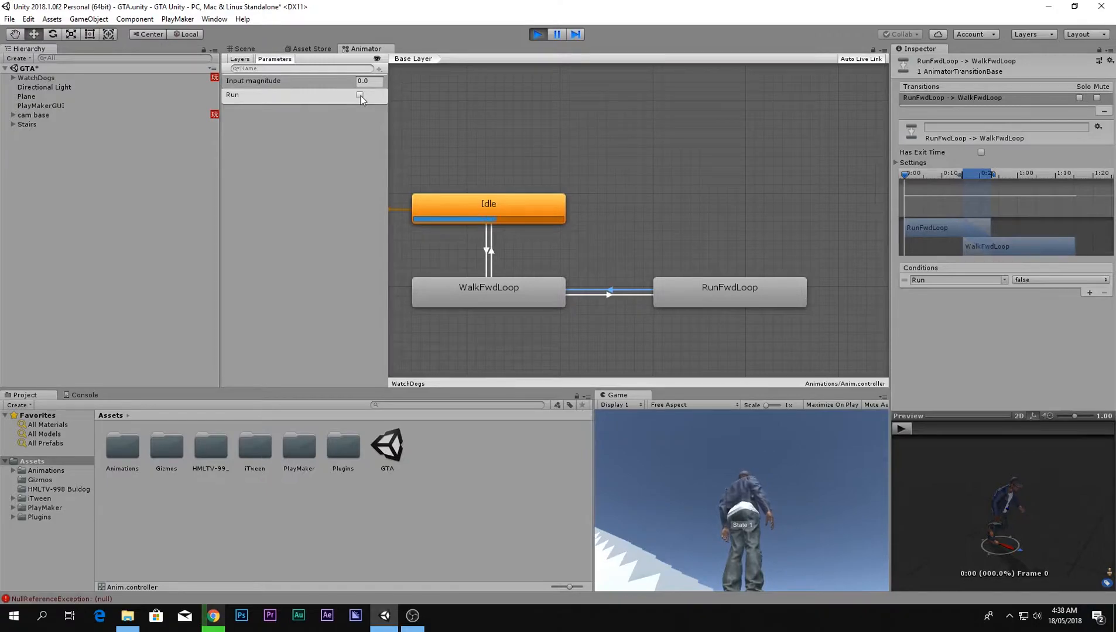
{"action": "left_click", "coordinate": [359, 95]}
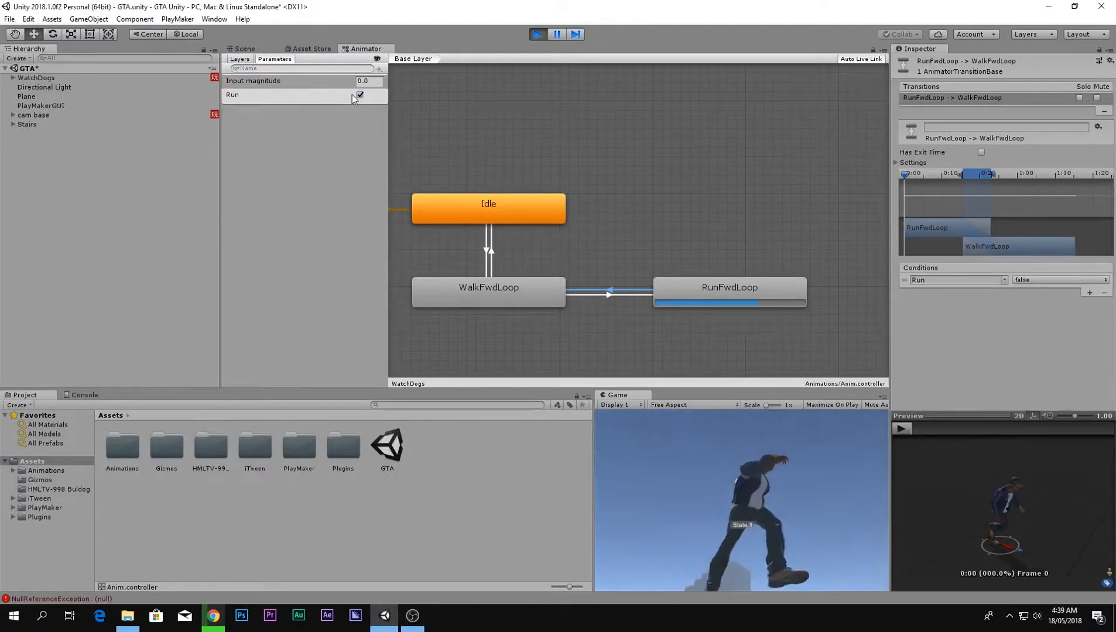
{"action": "left_click", "coordinate": [359, 95]}
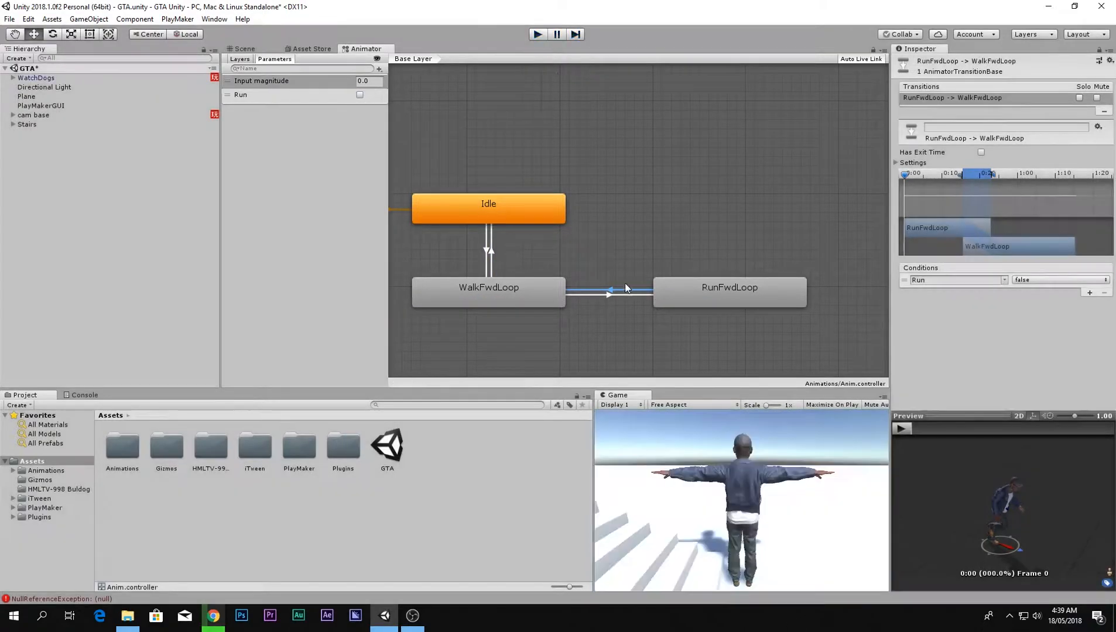
- Add a Get Button Down action to the WatchDogs Idel+walk state
{"action": "left_click", "coordinate": [37, 78]}
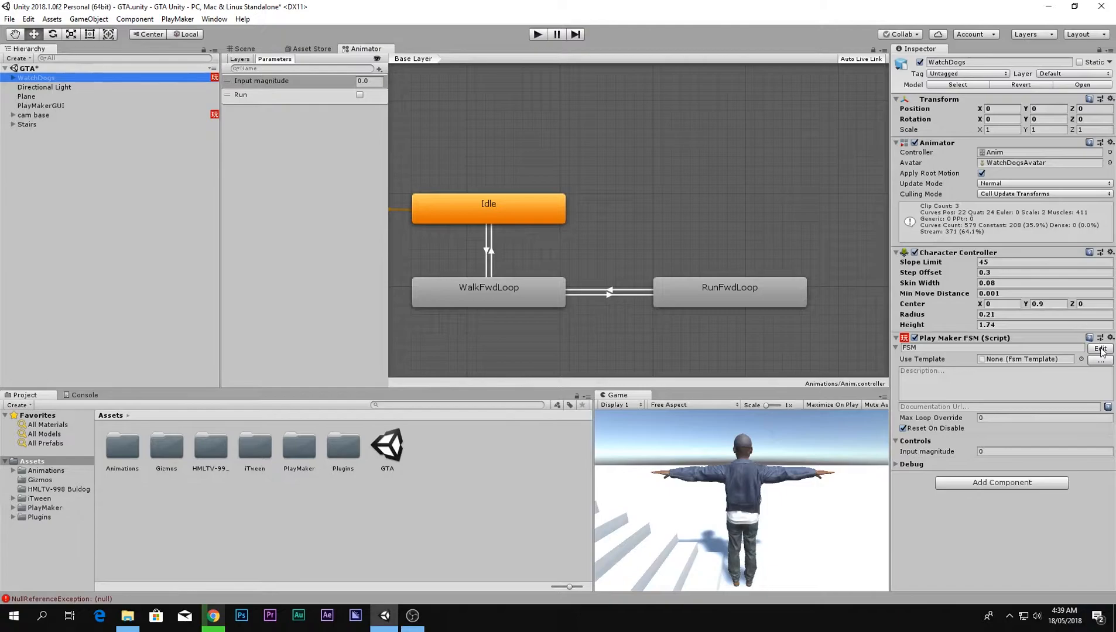
{"action": "left_click", "coordinate": [1098, 348]}
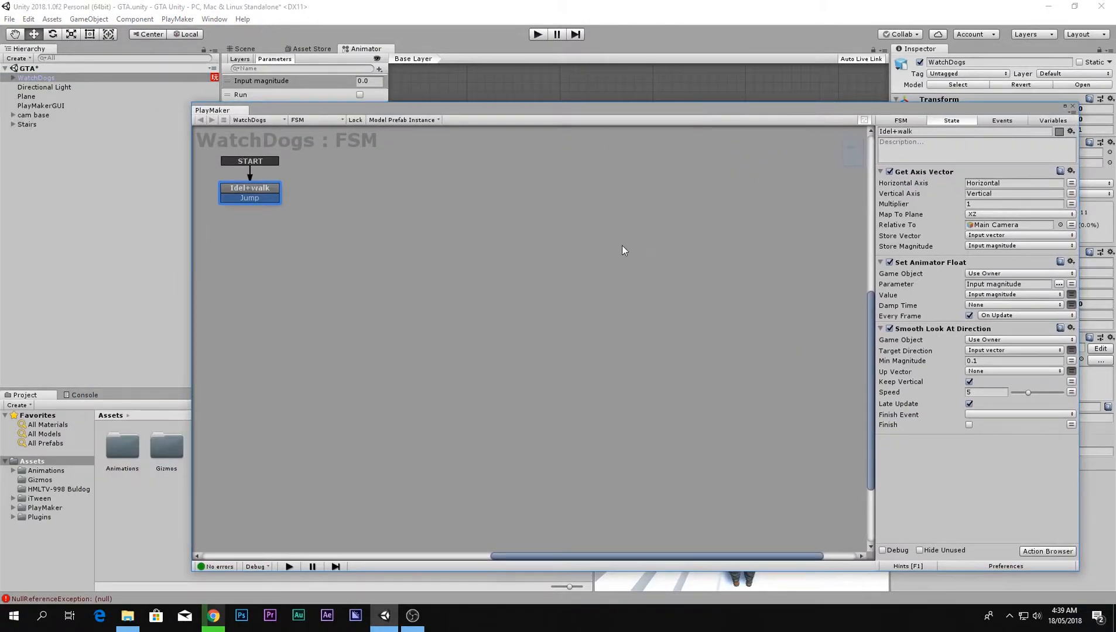
{"action": "mouse_move", "coordinate": [1006, 489]}
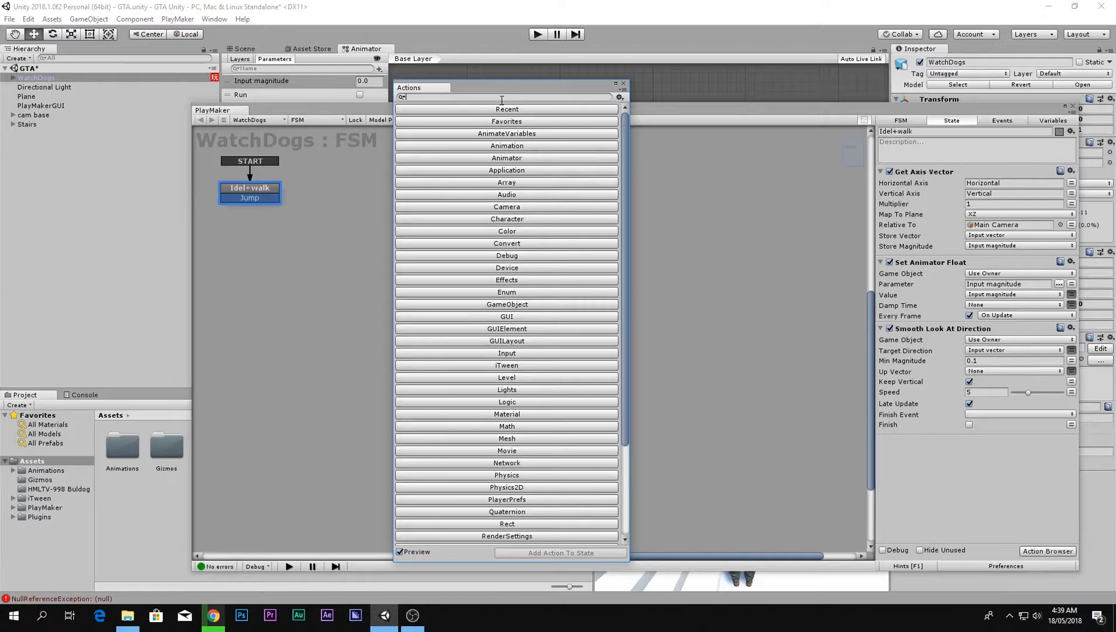
{"action": "type", "text": "get button"}
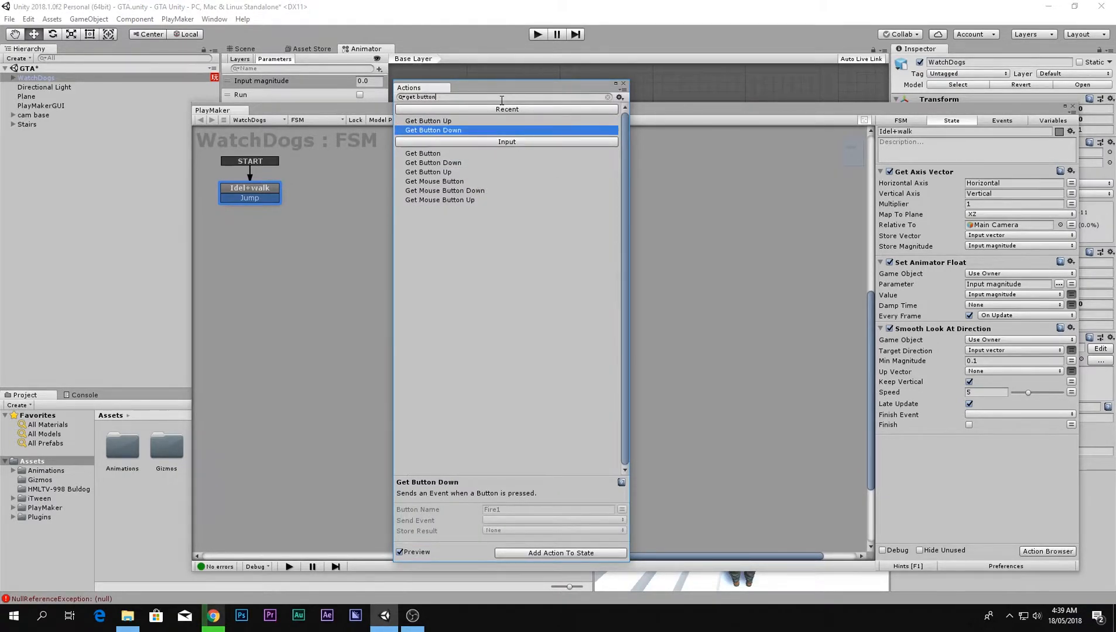
{"action": "left_click", "coordinate": [560, 553]}
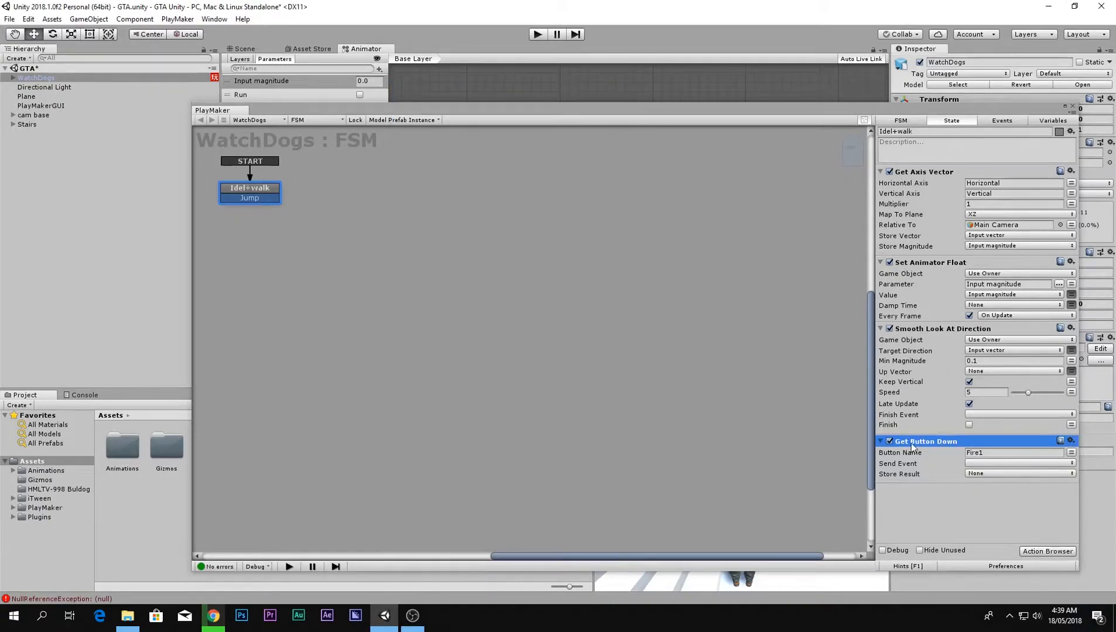
- Change the action's Button Name from Fire1 to Fire3
{"action": "left_click", "coordinate": [1014, 452]}
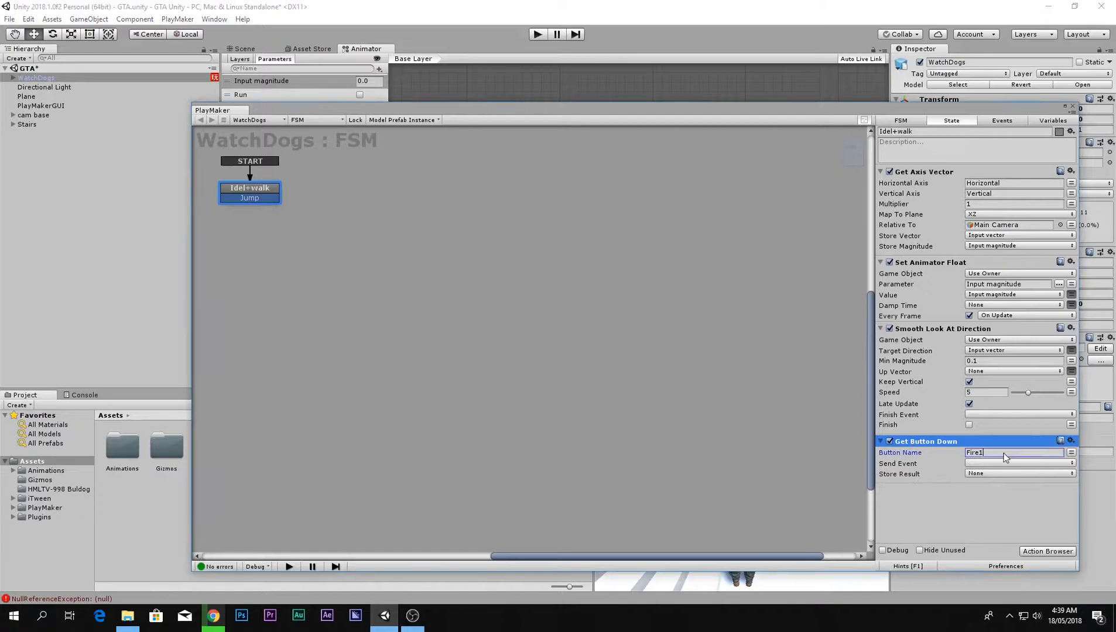
{"action": "left_click", "coordinate": [1011, 453]}
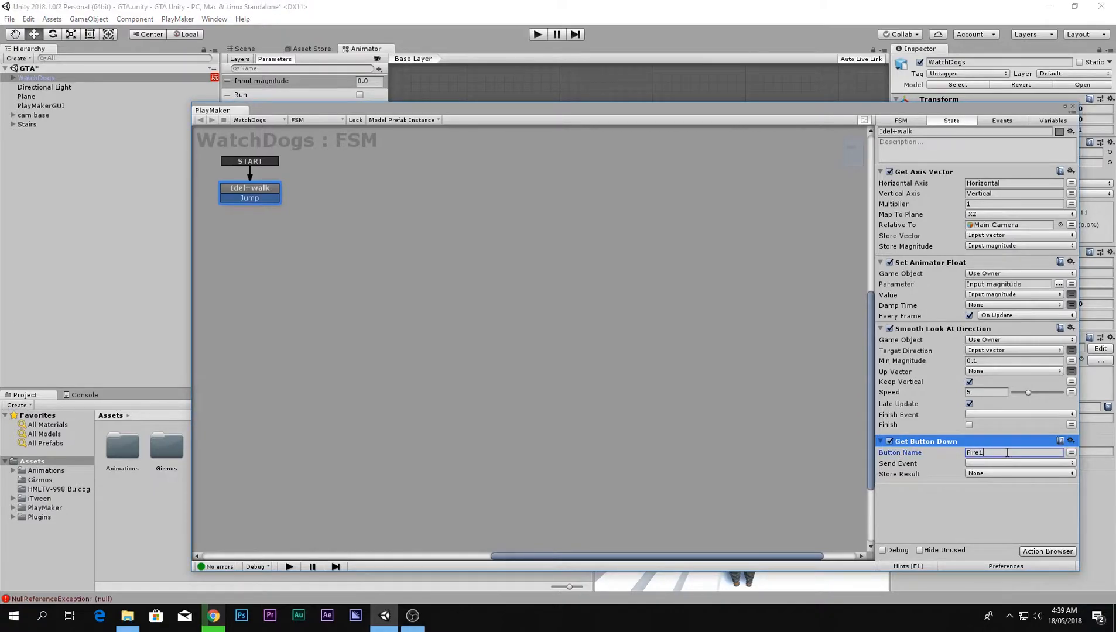
{"action": "type", "text": "Fire3"}
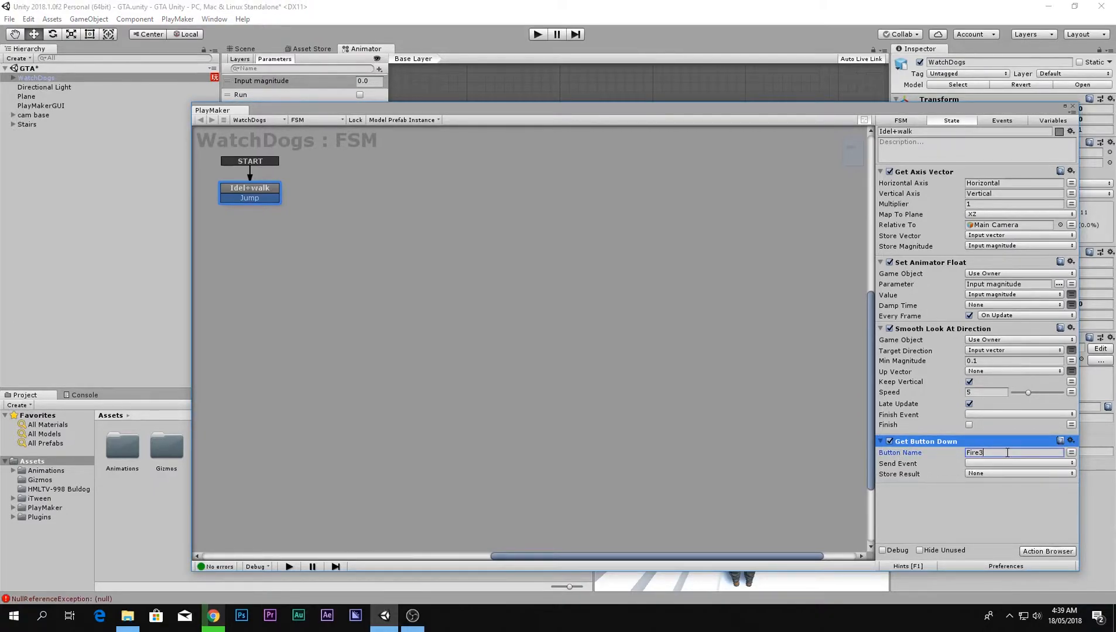
{"action": "double_click", "coordinate": [975, 452]}
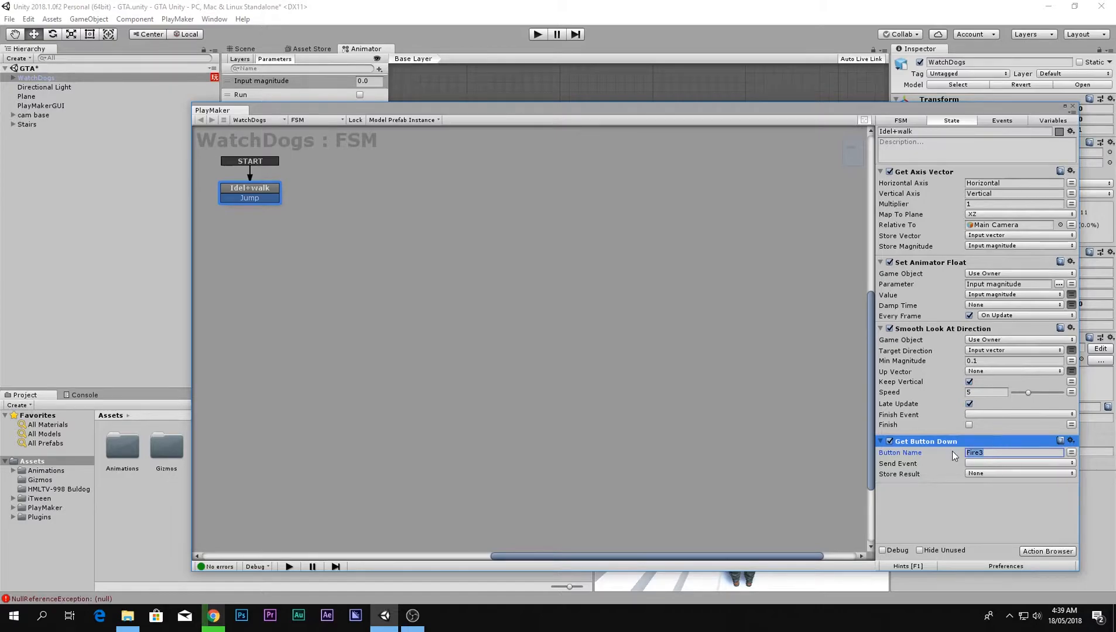
{"action": "mouse_move", "coordinate": [895, 457]}
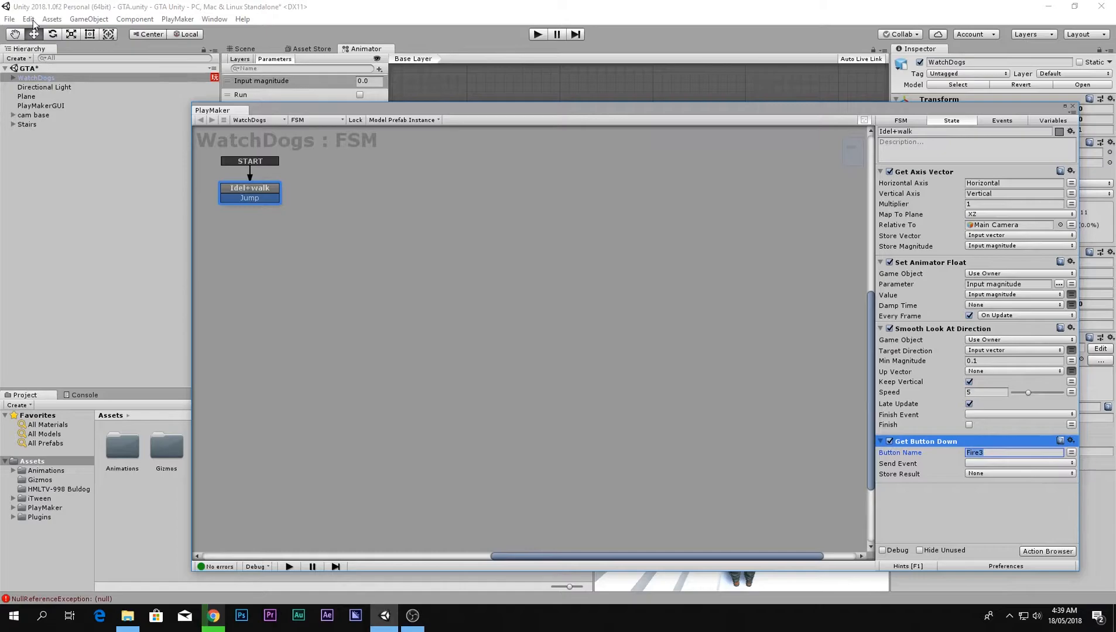
- Show the Input Manager's Fire3 axis bound to left shift
{"action": "left_click", "coordinate": [28, 18]}
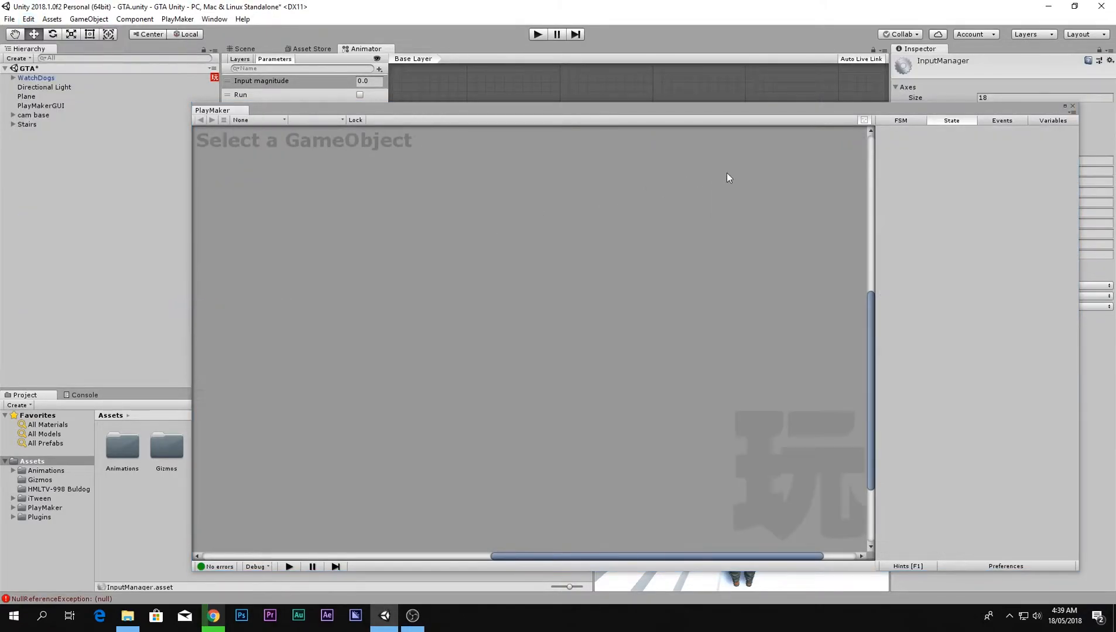
{"action": "left_click", "coordinate": [904, 150]}
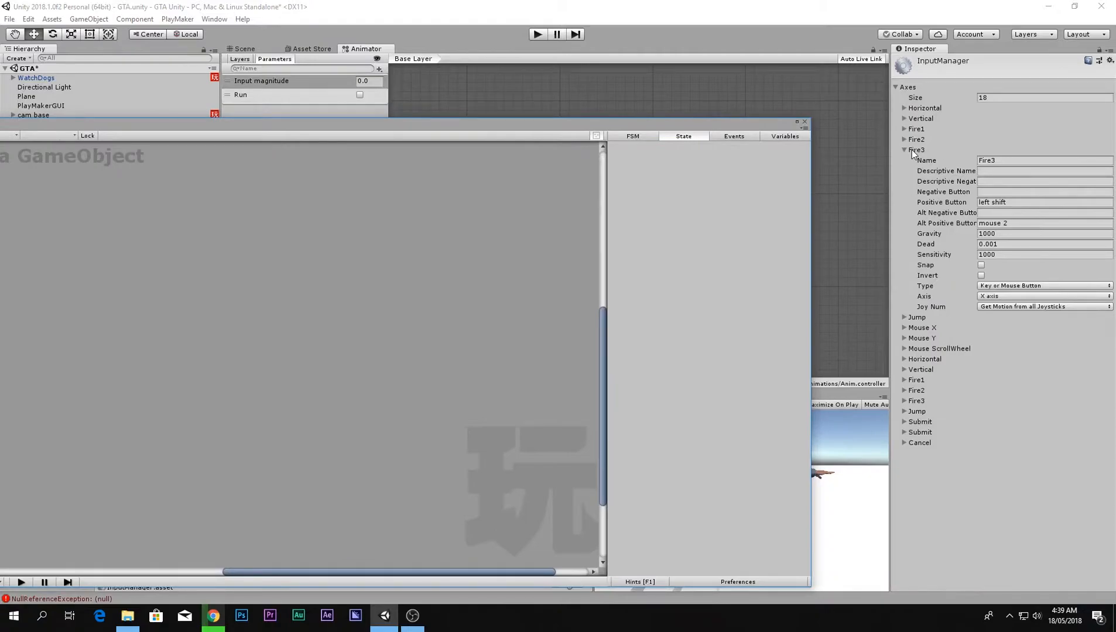
{"action": "left_click", "coordinate": [1042, 202]}
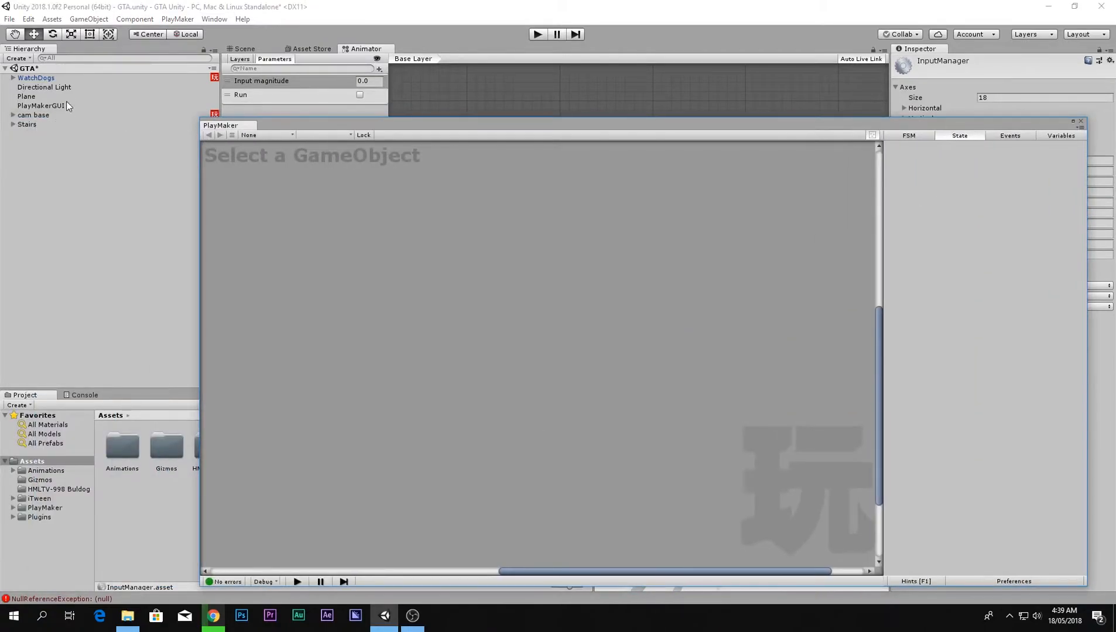
- Send a new 'to run' event on Fire3 press and transition Idel+walk to a new State 1
{"action": "left_click", "coordinate": [35, 77]}
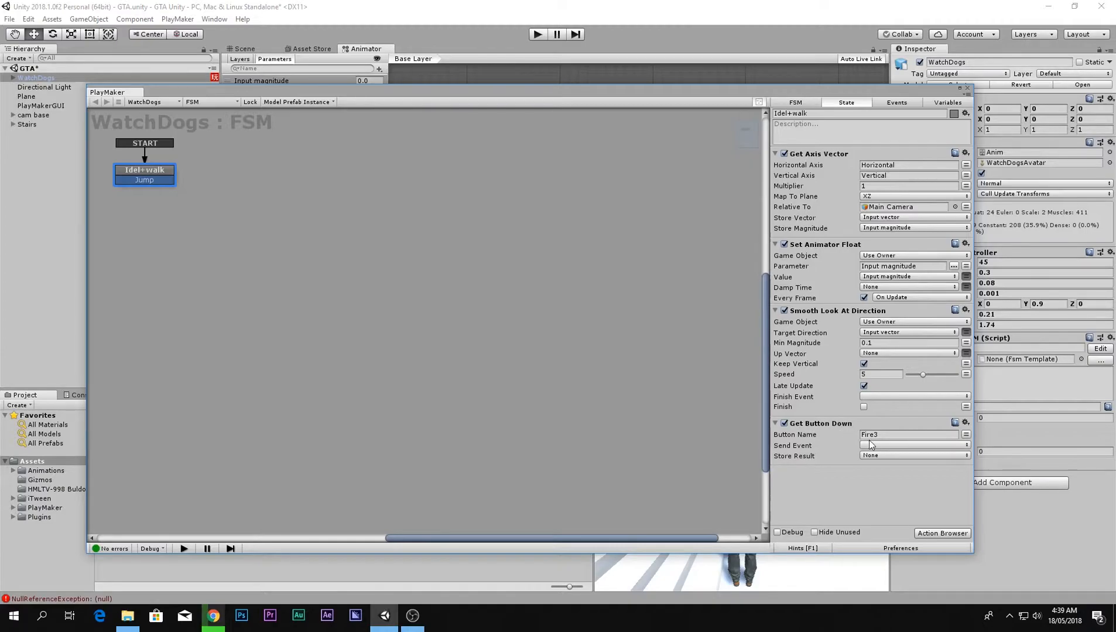
{"action": "left_click", "coordinate": [913, 445]}
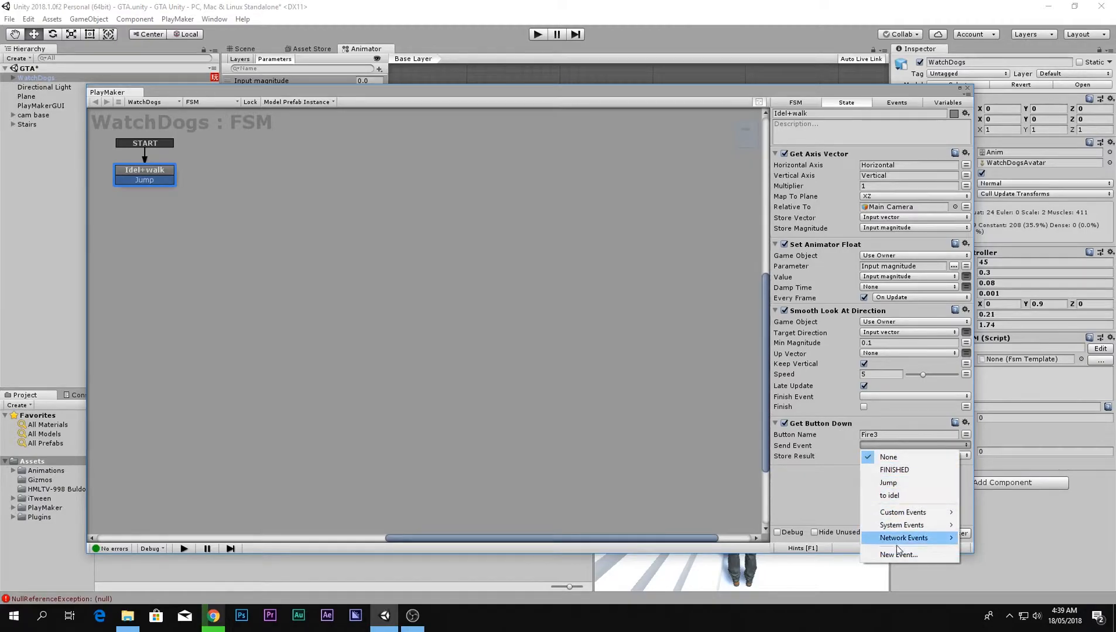
{"action": "left_click", "coordinate": [898, 555]}
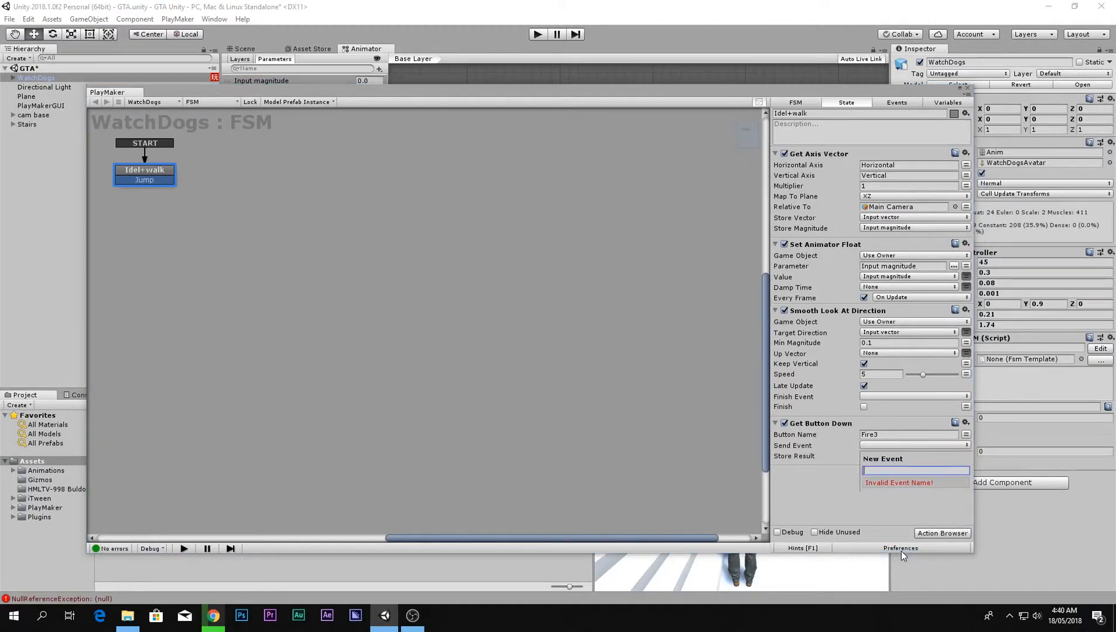
{"action": "type", "text": "to run"}
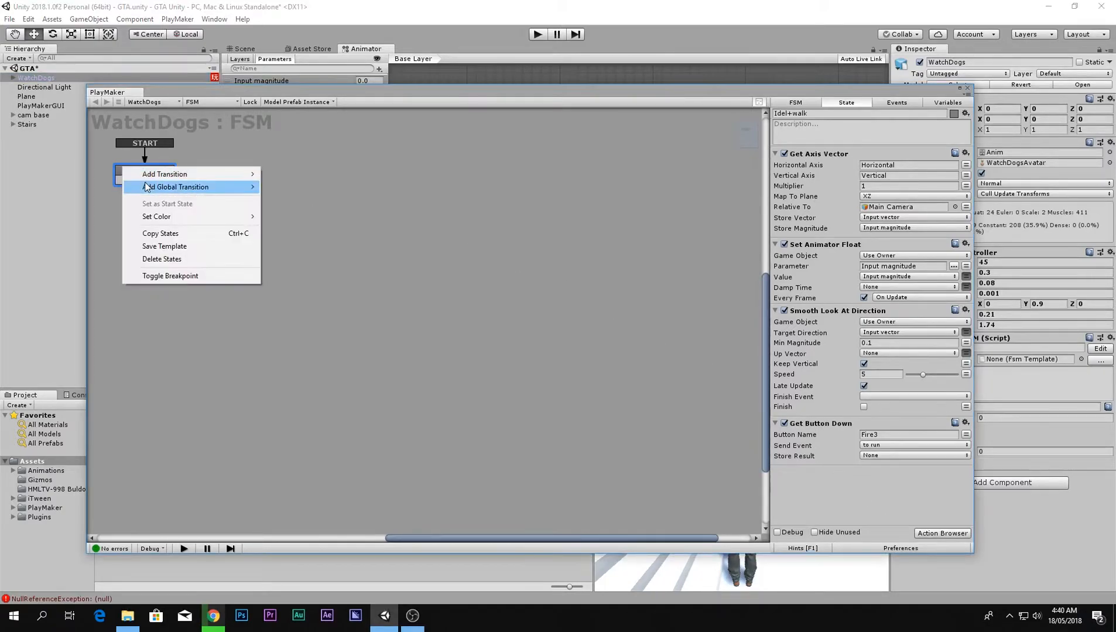
{"action": "mouse_move", "coordinate": [164, 174]}
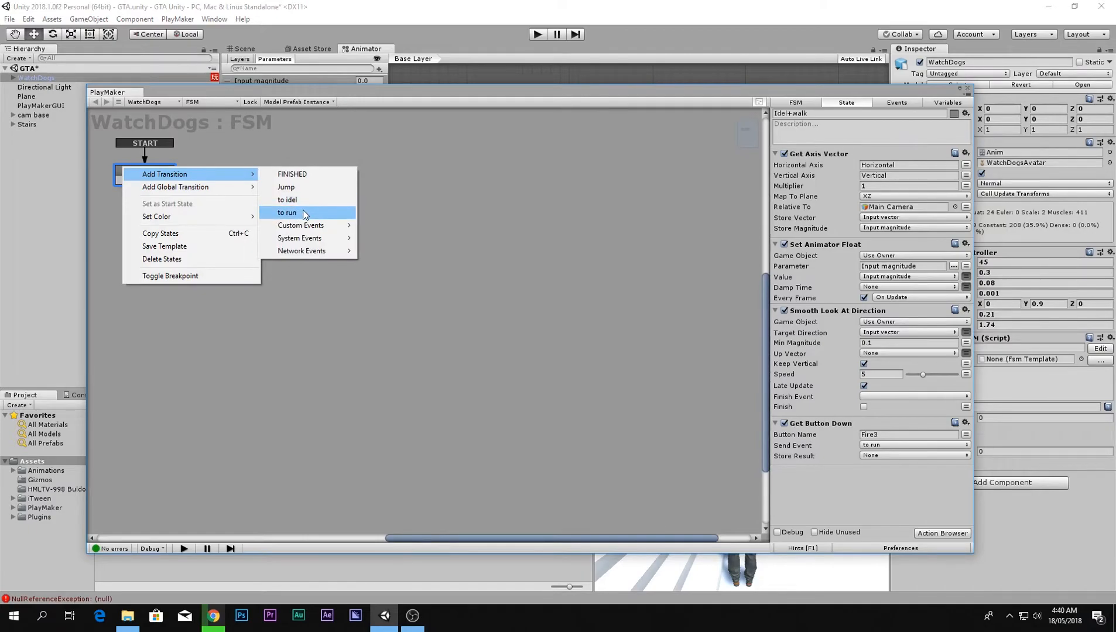
{"action": "left_click", "coordinate": [287, 212]}
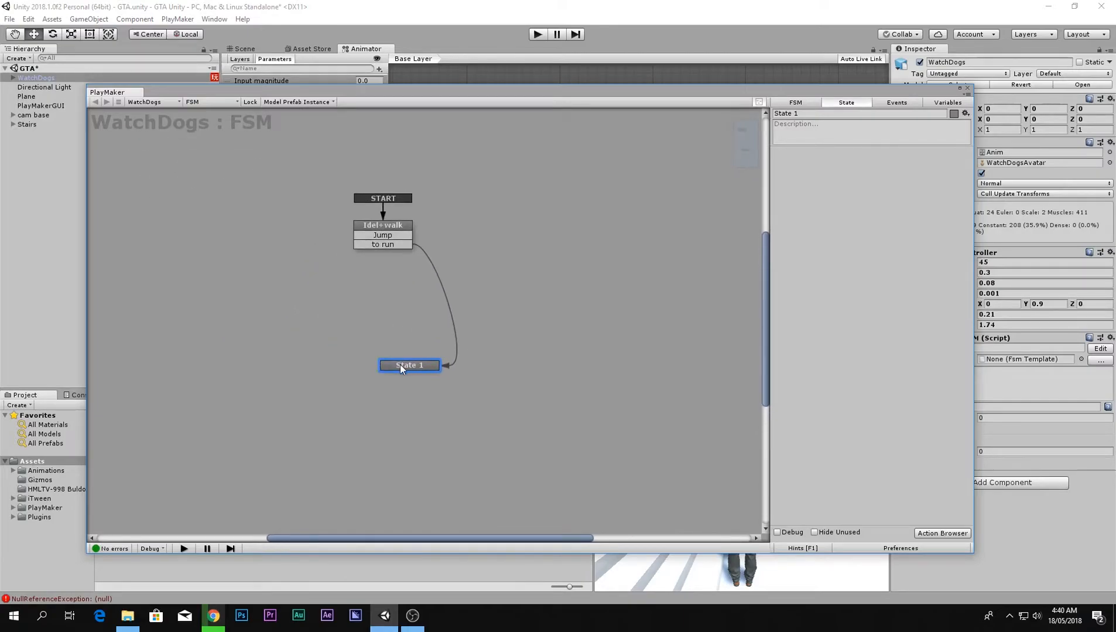
{"action": "left_click", "coordinate": [941, 532]}
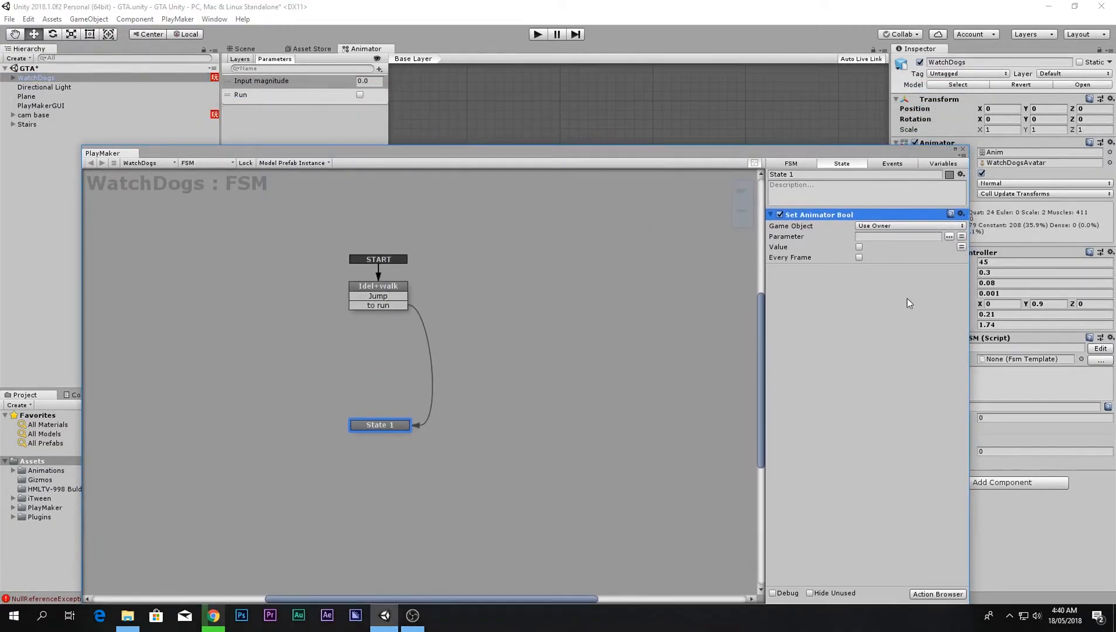
- Set the Set Animator Bool action to parameter Run, value true, every frame
{"action": "left_click", "coordinate": [898, 237]}
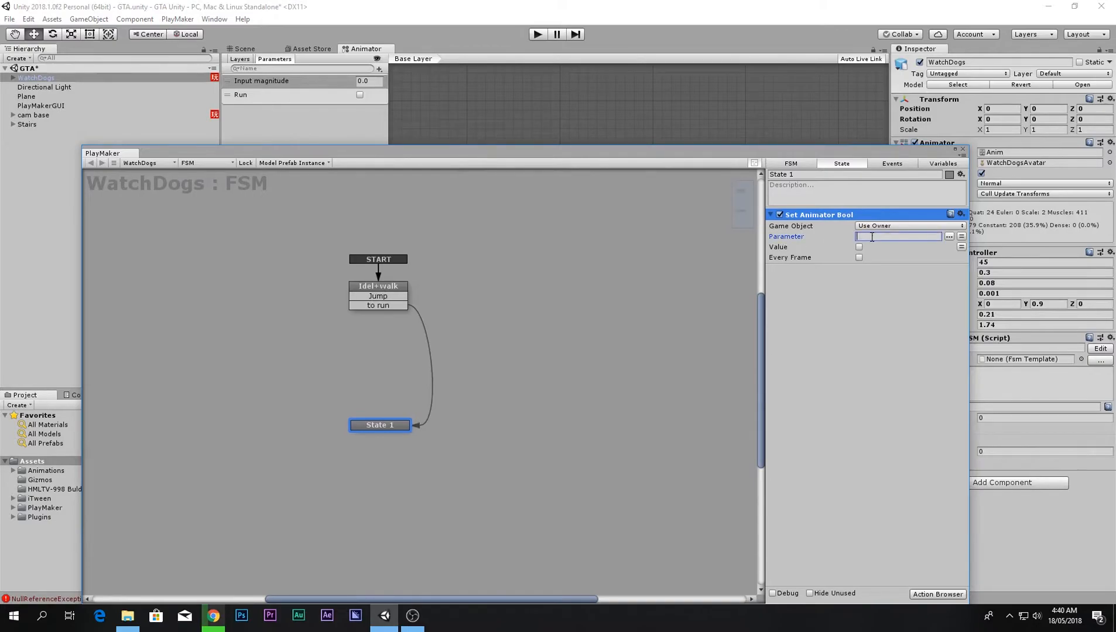
{"action": "type", "text": "Run"}
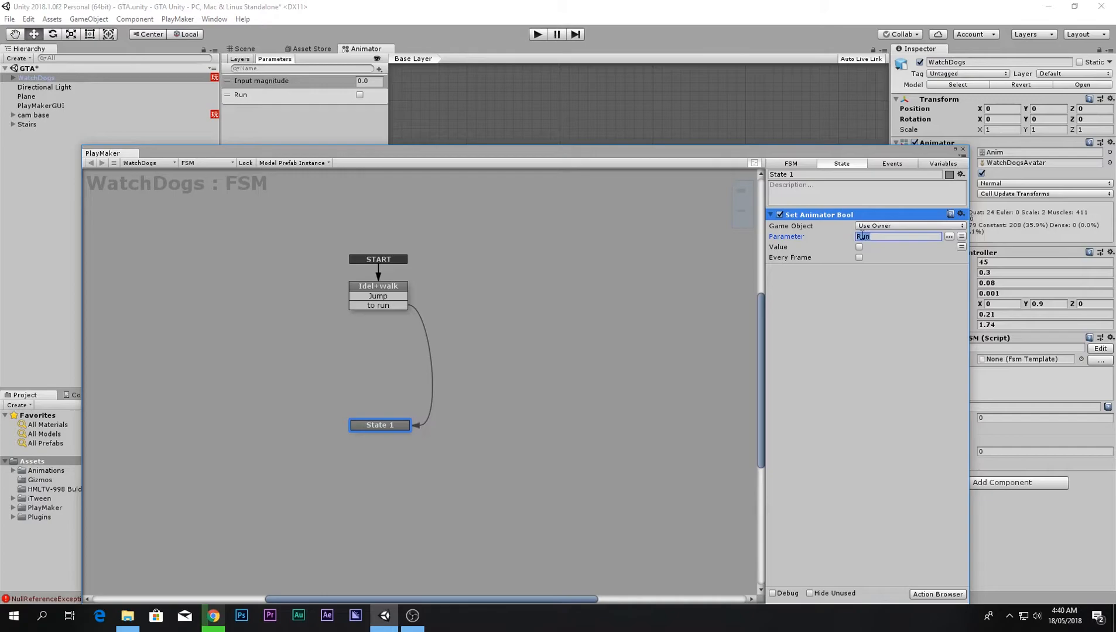
{"action": "left_click", "coordinate": [859, 247]}
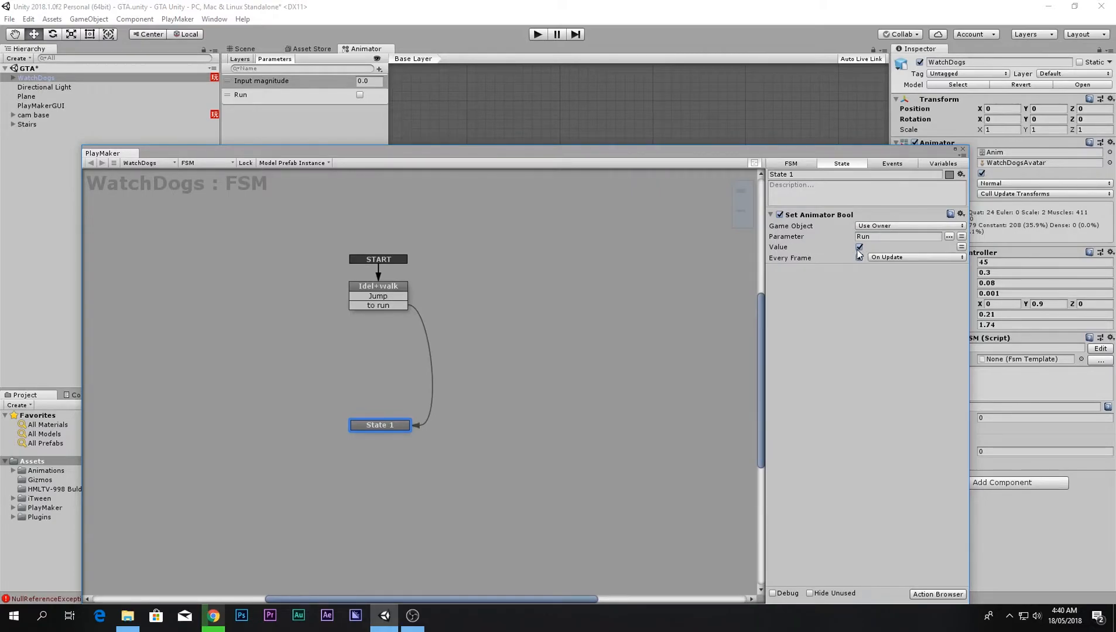
{"action": "left_click", "coordinate": [860, 247]}
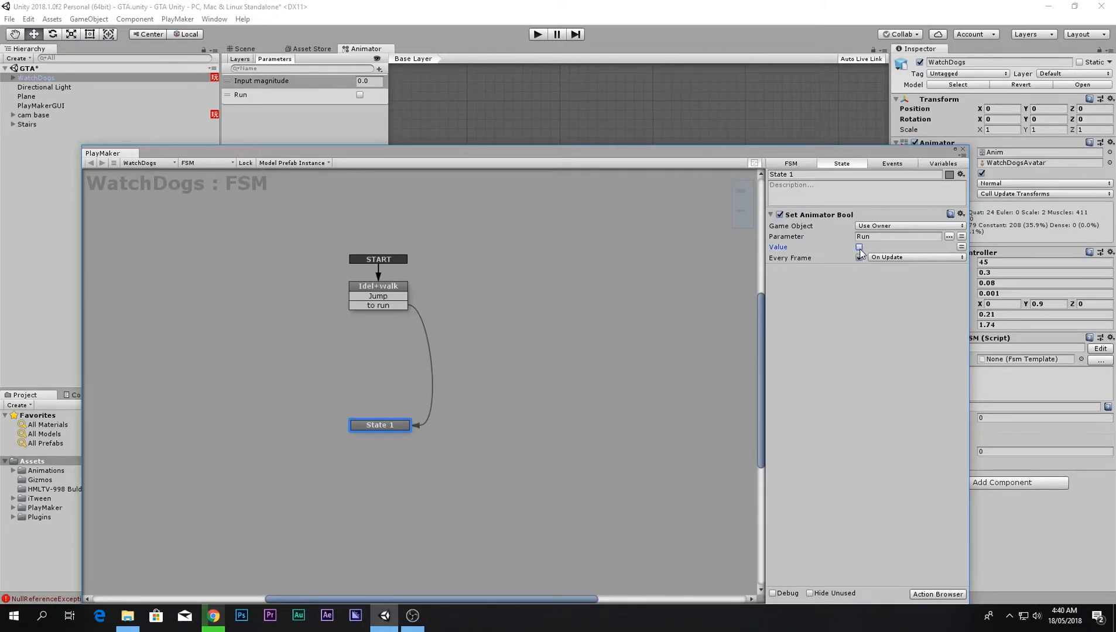
{"action": "left_click", "coordinate": [859, 257]}
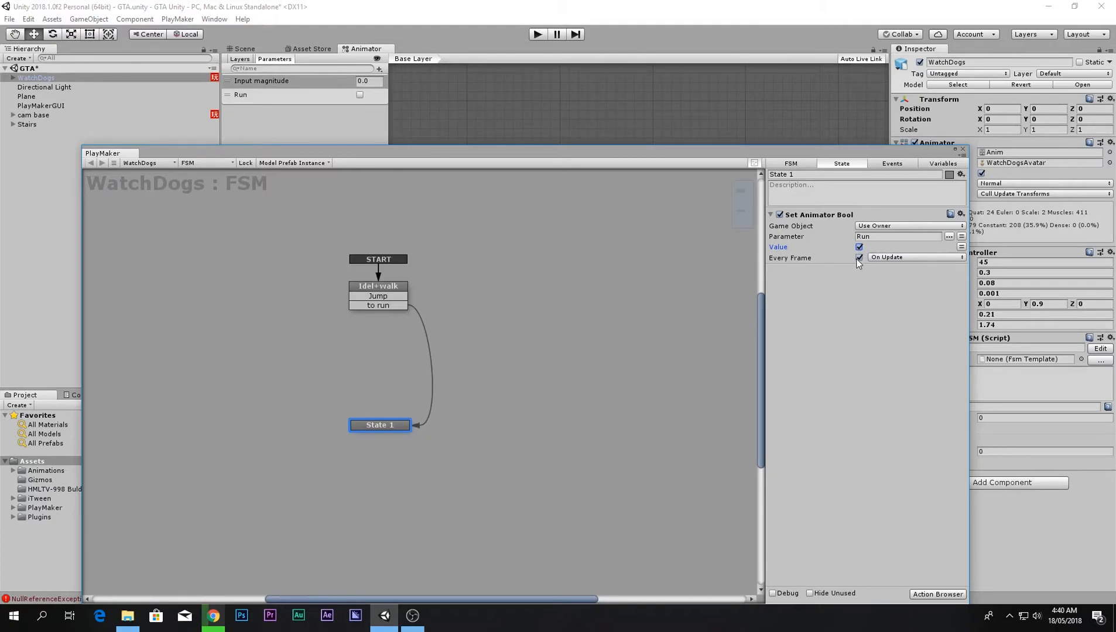
{"action": "left_click", "coordinate": [949, 213]}
{"action": "type", "text": "get bu"}
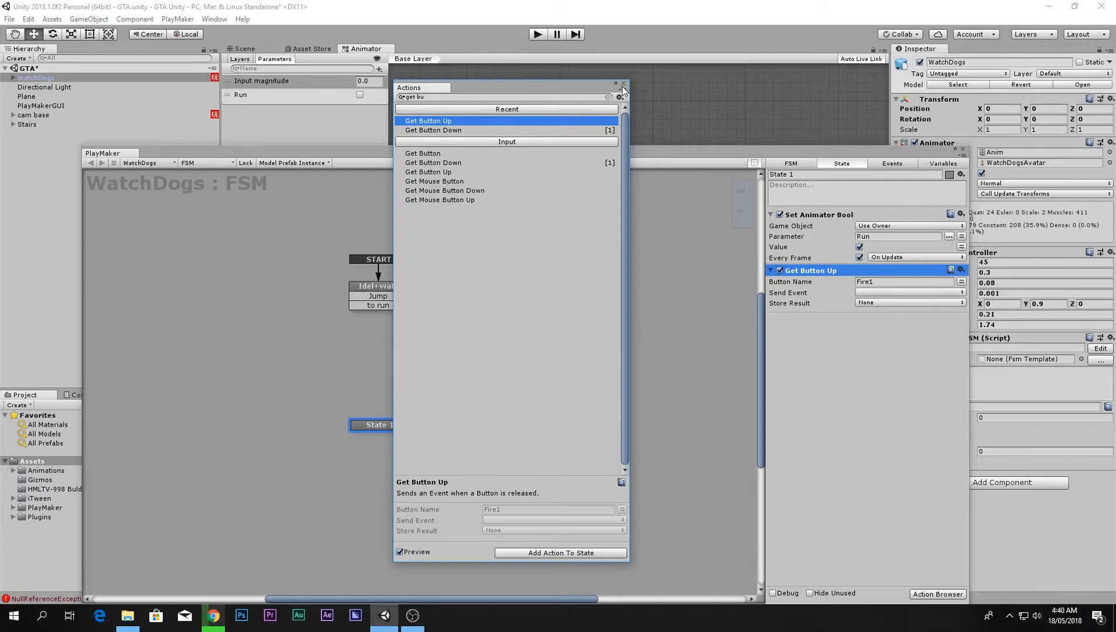
- Make Get Button Up watch Fire3 and send the 'to idel' event on release
{"action": "left_click", "coordinate": [623, 86]}
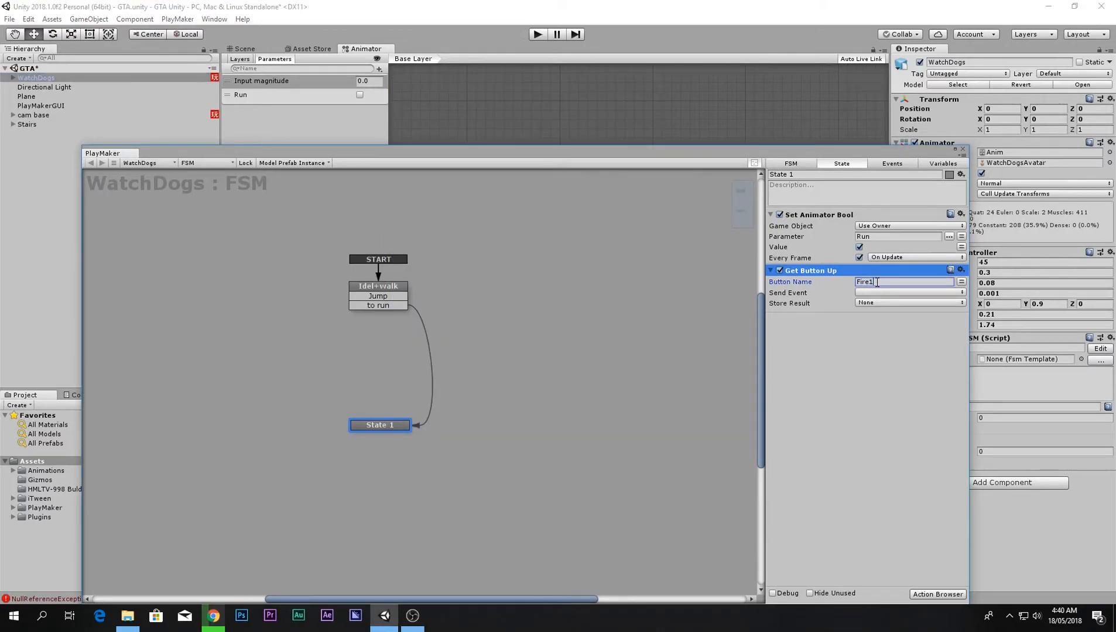
{"action": "type", "text": "Fire3"}
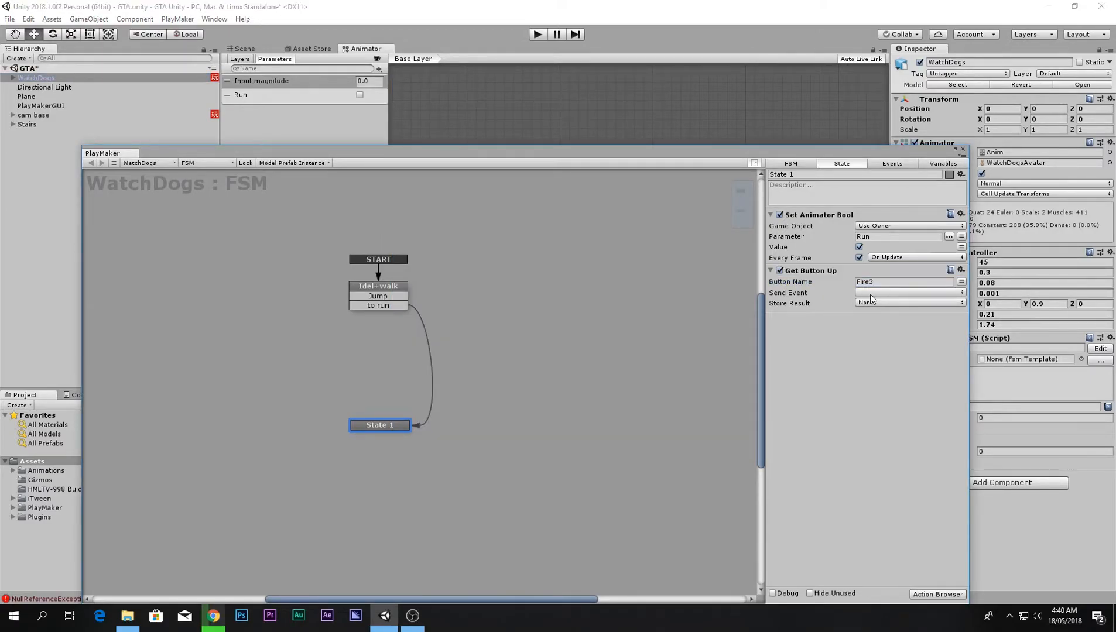
{"action": "left_click", "coordinate": [907, 293]}
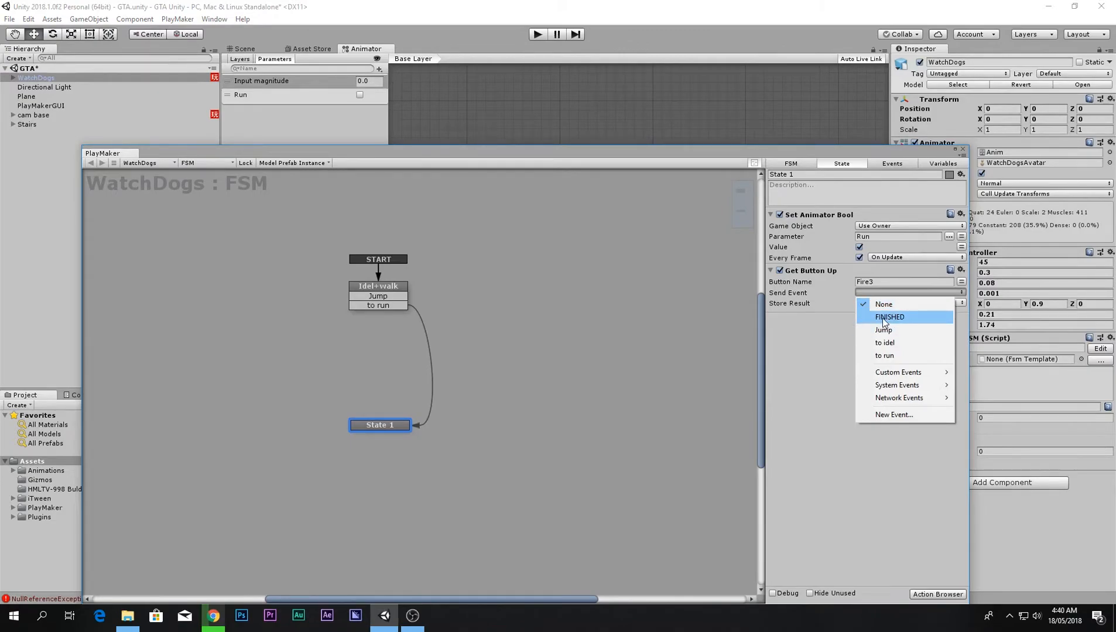
{"action": "left_click", "coordinate": [884, 342]}
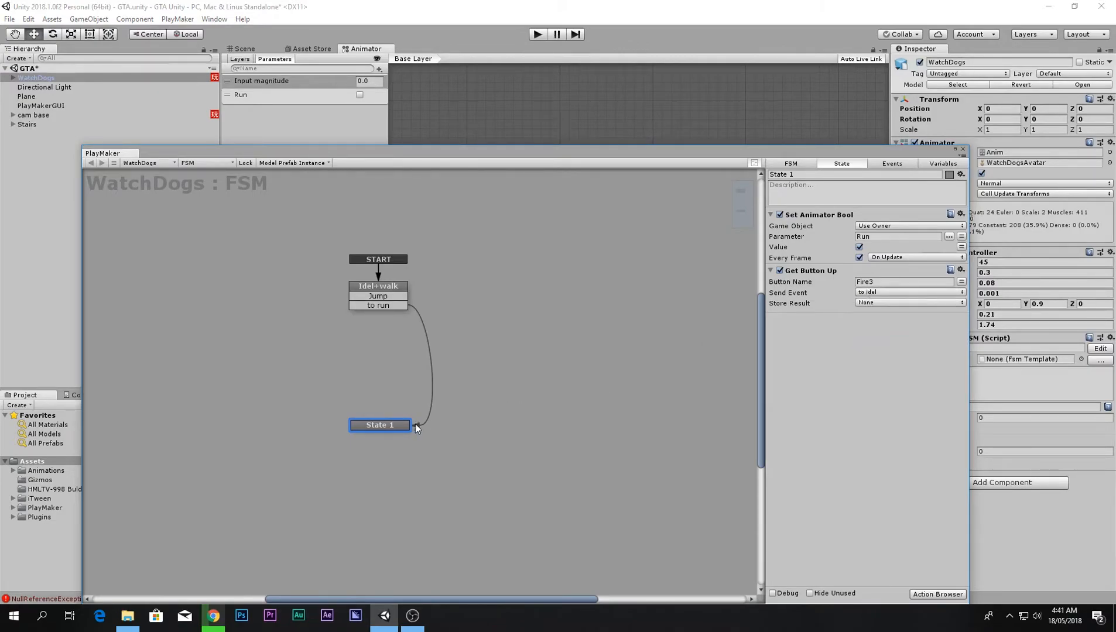
- Add a 'to idel' transition back to Idel+walk and rename the state Running
{"action": "right_click", "coordinate": [381, 425]}
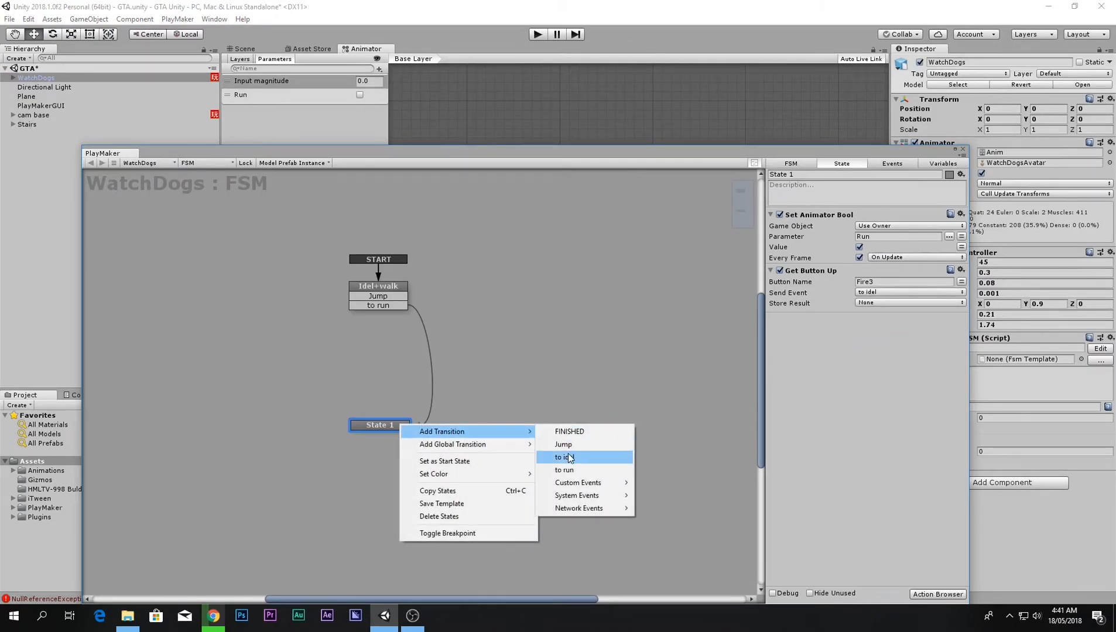
{"action": "left_click", "coordinate": [564, 456]}
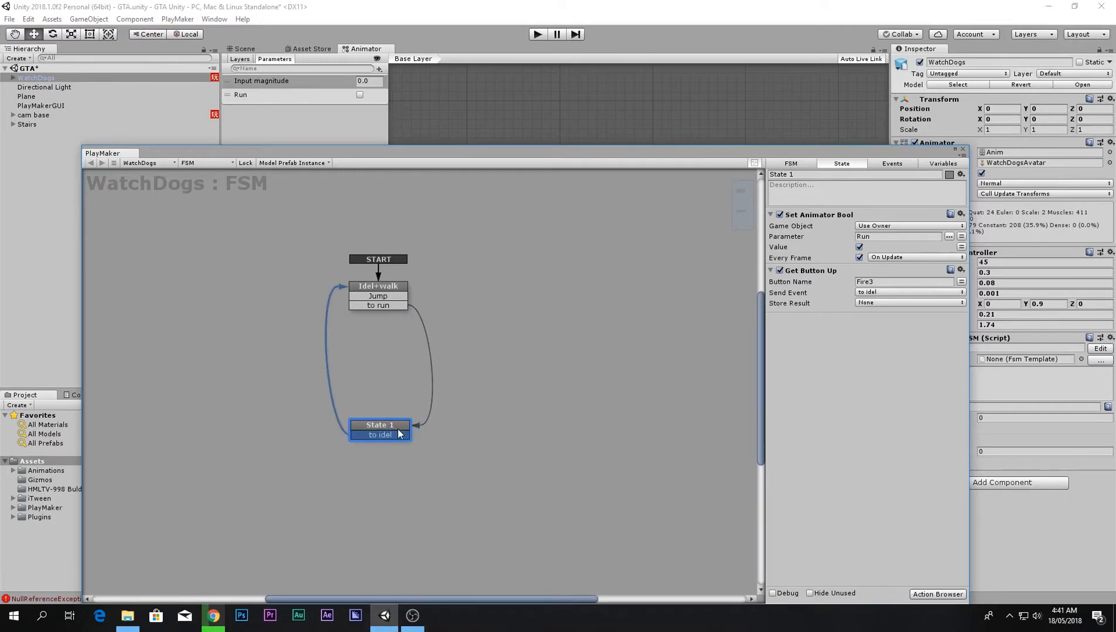
{"action": "left_click_drag", "start_coordinate": [380, 429], "coordinate": [379, 417]}
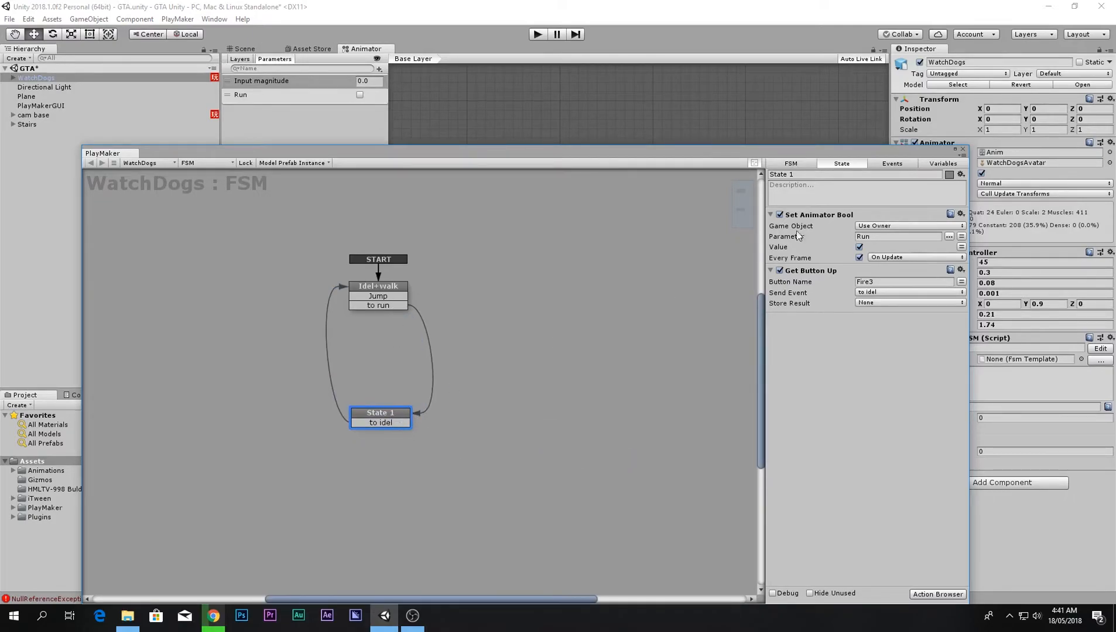
{"action": "type", "text": "Running"}
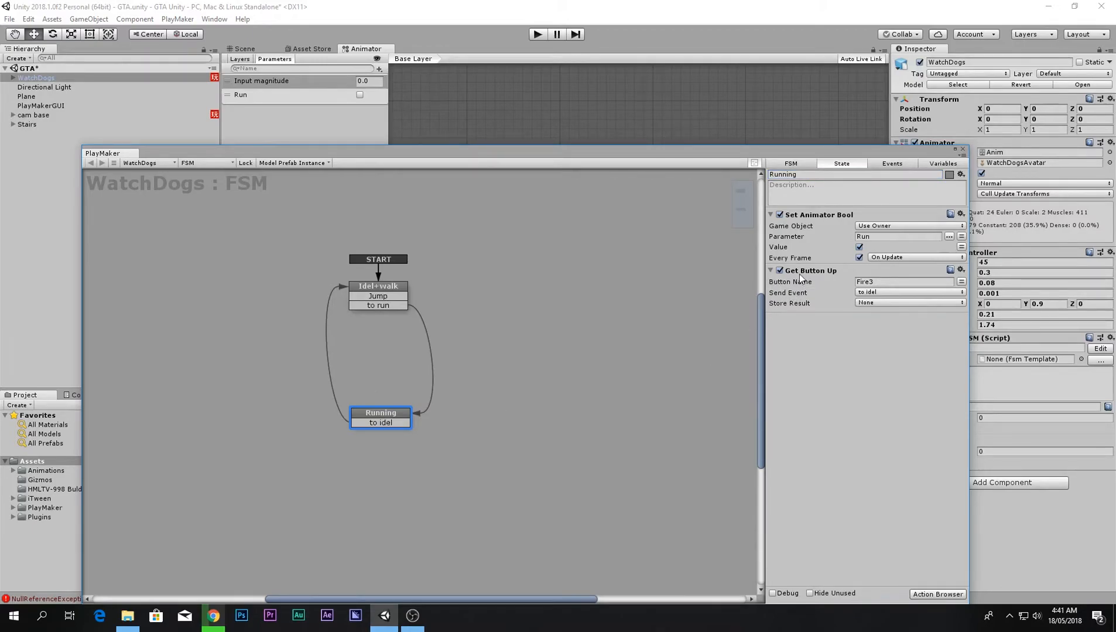
- Copy Idel+walk's Get Axis Vector and Smooth Look At Direction actions over to Running
{"action": "left_click", "coordinate": [378, 286]}
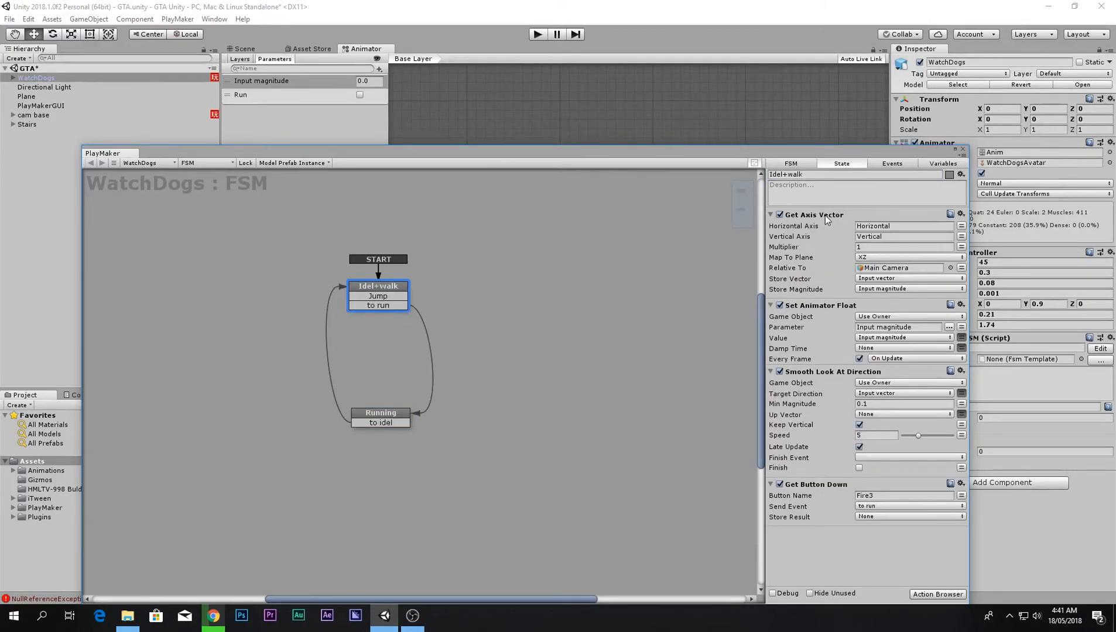
{"action": "left_click", "coordinate": [811, 215]}
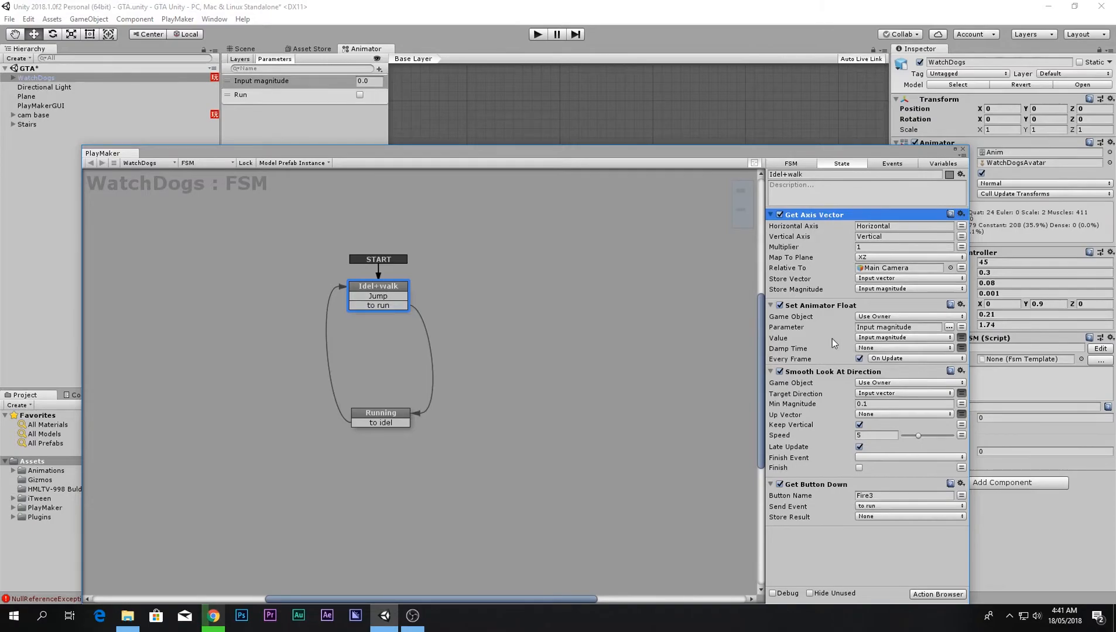
{"action": "left_click", "coordinate": [381, 416]}
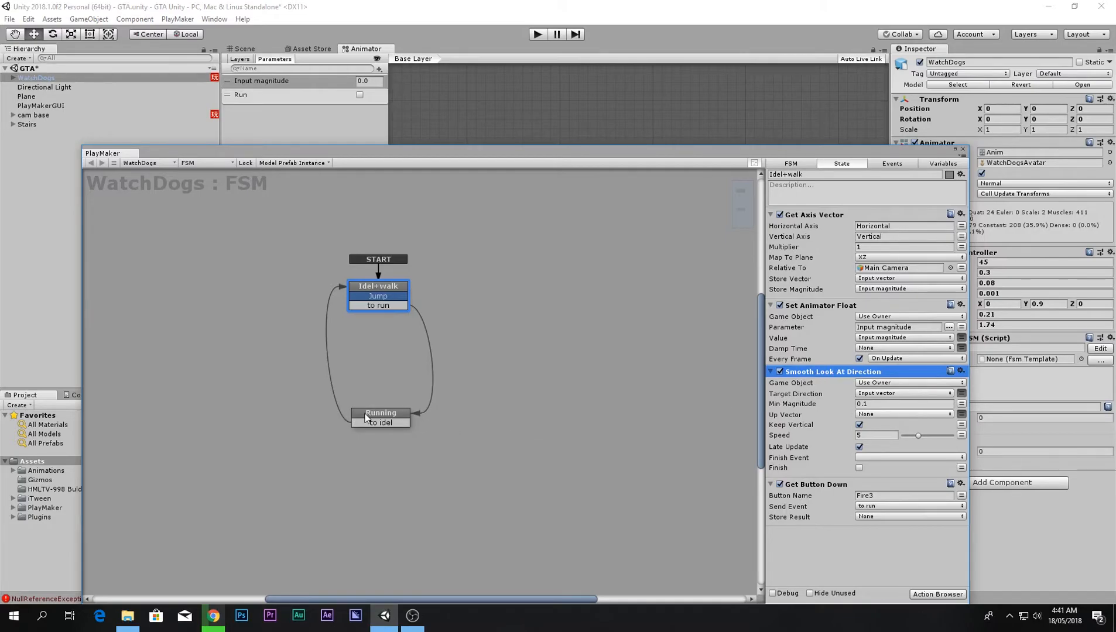
{"action": "left_click", "coordinate": [380, 413]}
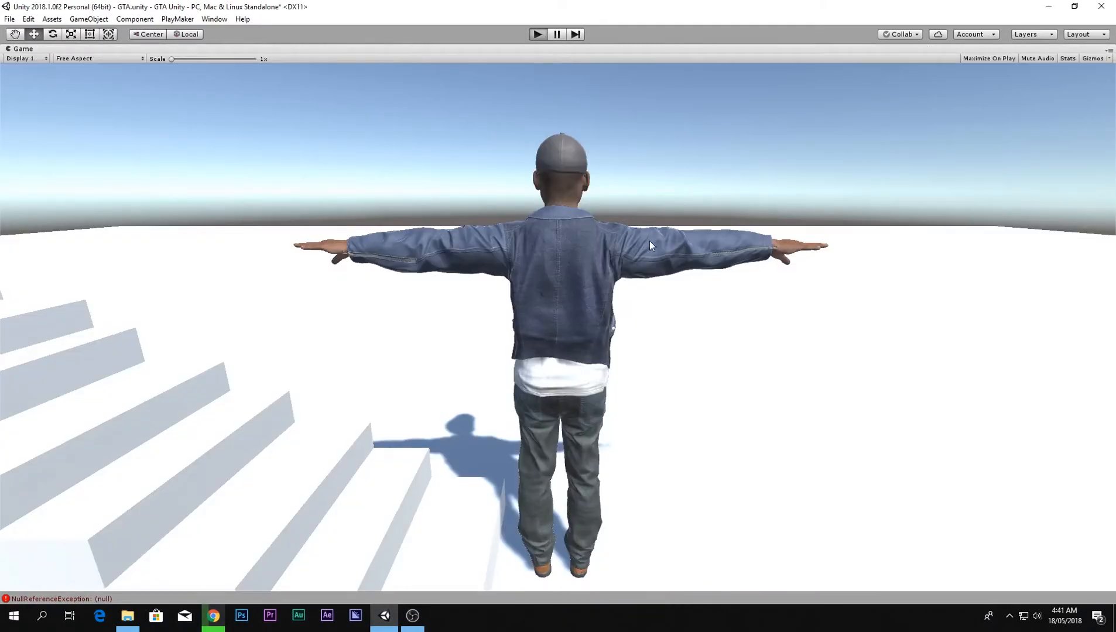
{"action": "mouse_move", "coordinate": [745, 325]}
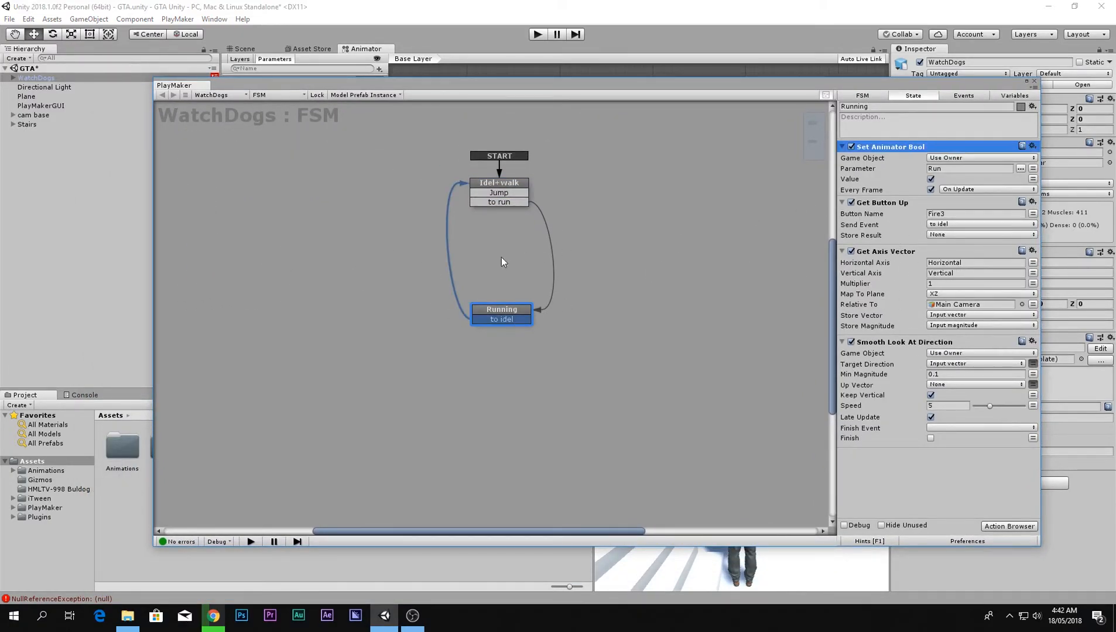
- Give Idel+walk a Set Animator Bool on Run with value left false
{"action": "left_click", "coordinate": [499, 192]}
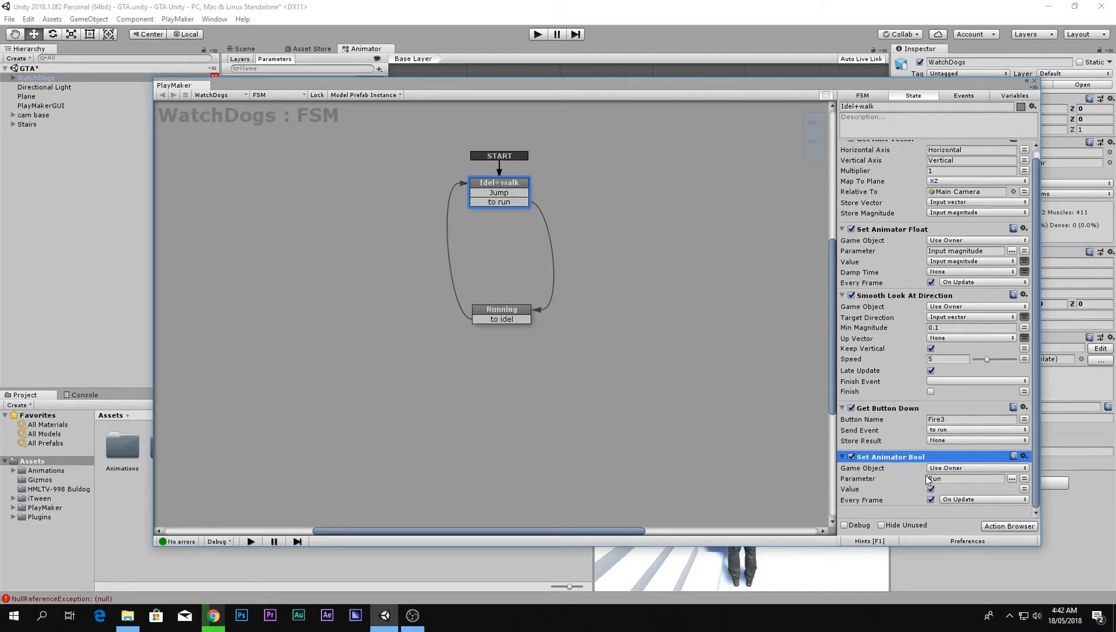
{"action": "left_click", "coordinate": [930, 490]}
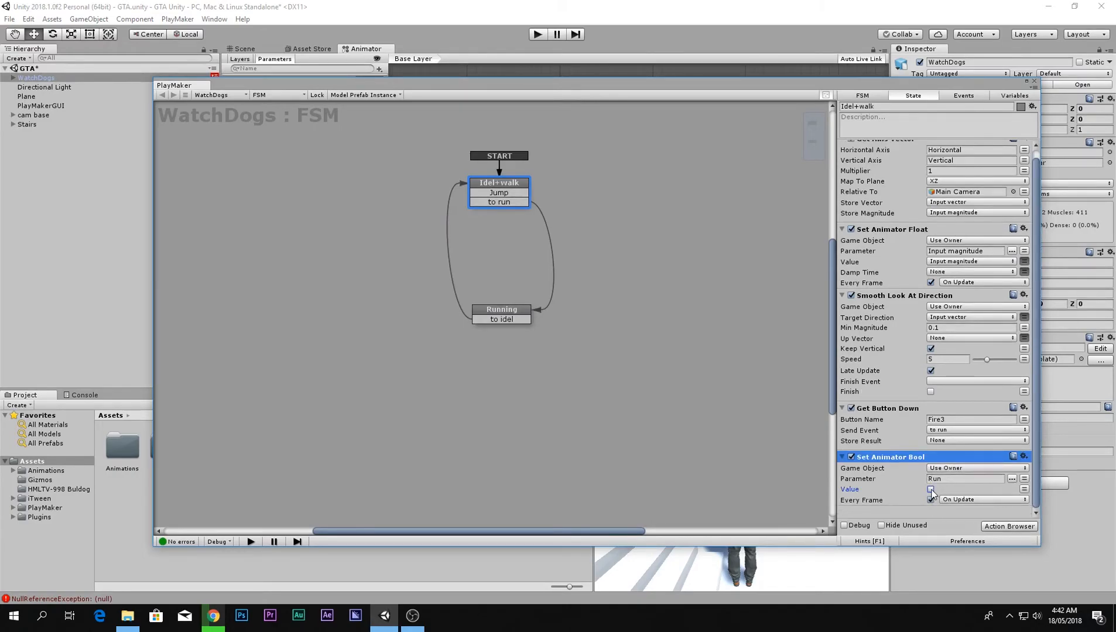
{"action": "left_click", "coordinate": [930, 489]}
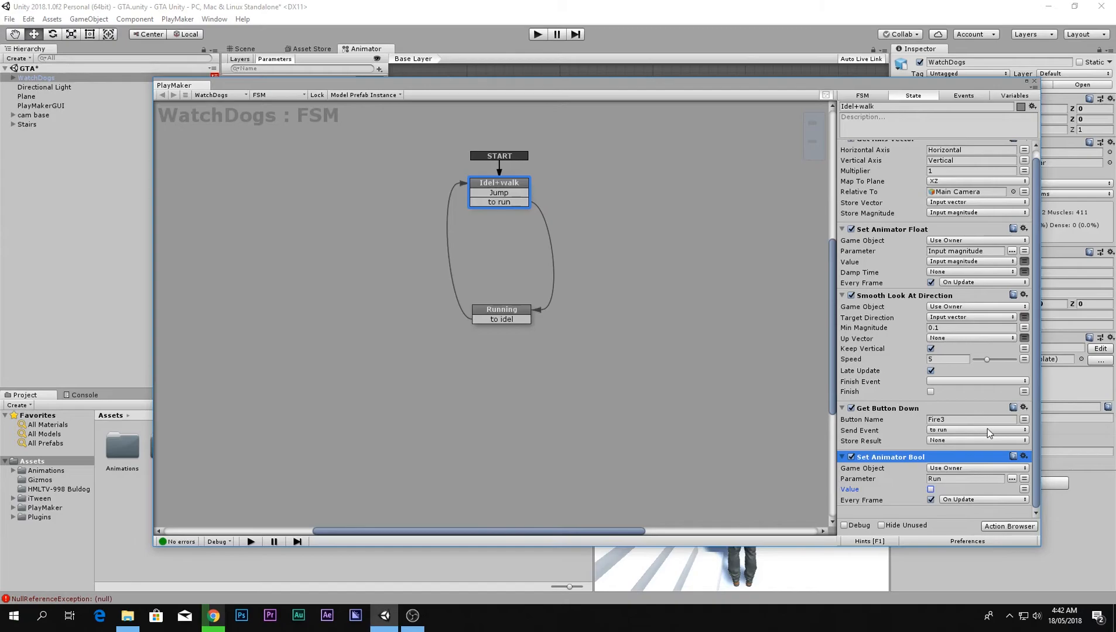
{"action": "left_click", "coordinate": [500, 309]}
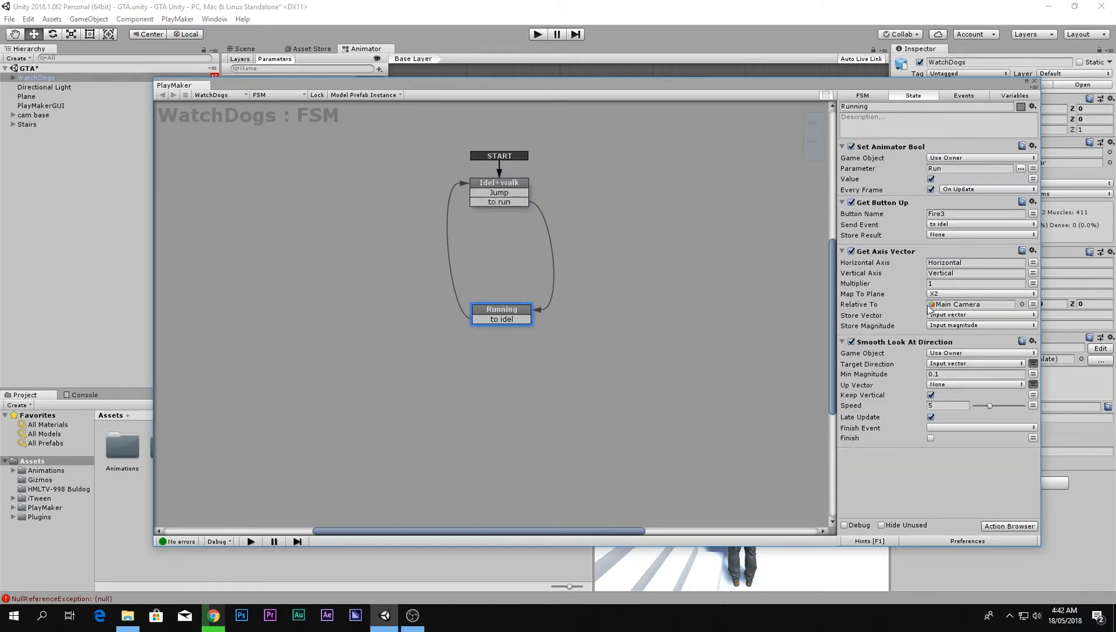
{"action": "left_click", "coordinate": [497, 183]}
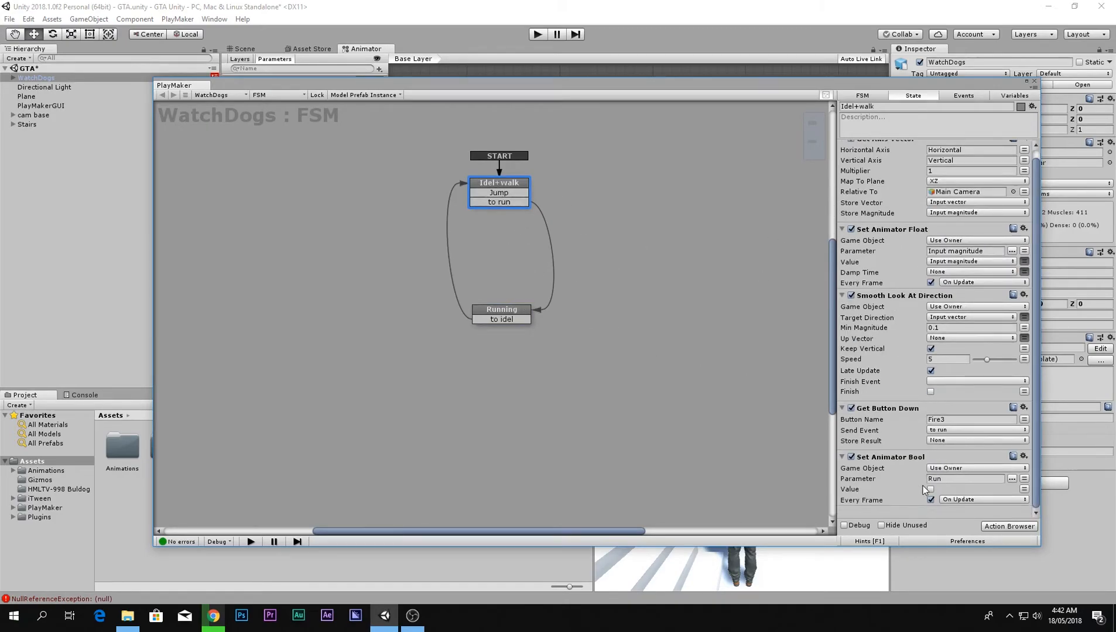